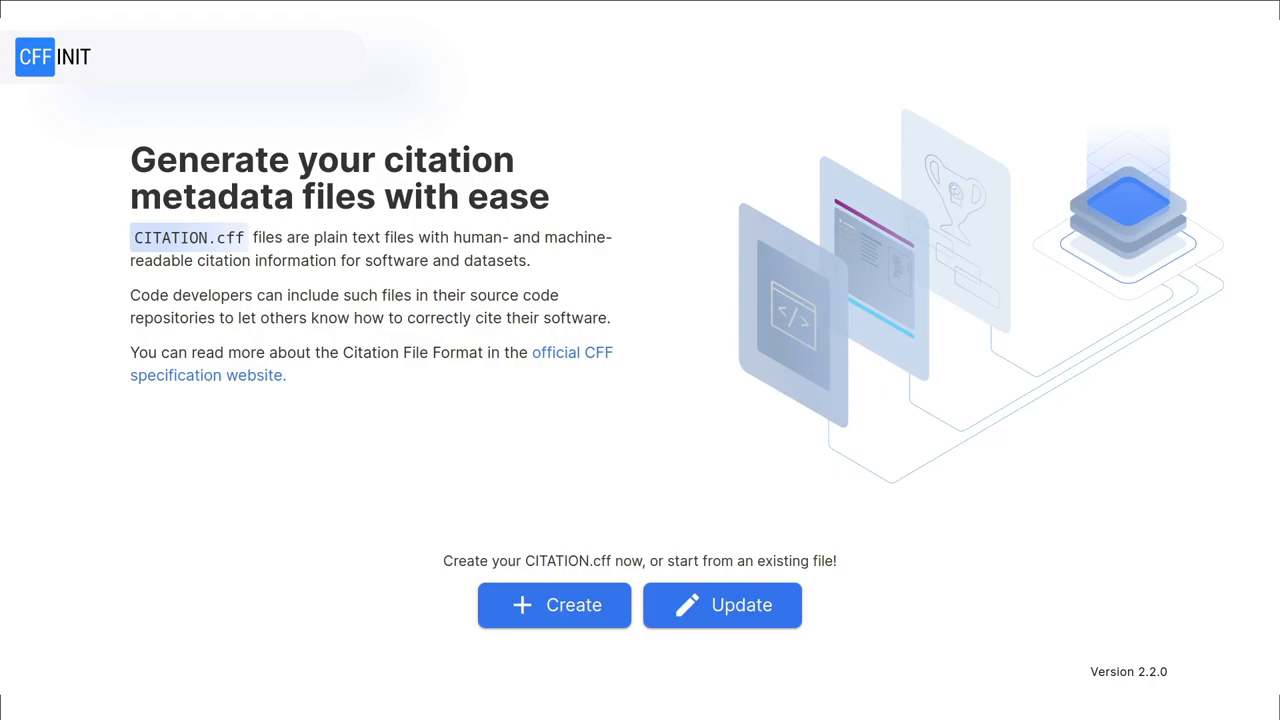
Choose Update on the CFFINIT start page to update an existing CITATION.cff.
{"action": "left_click", "coordinate": [721, 605]}
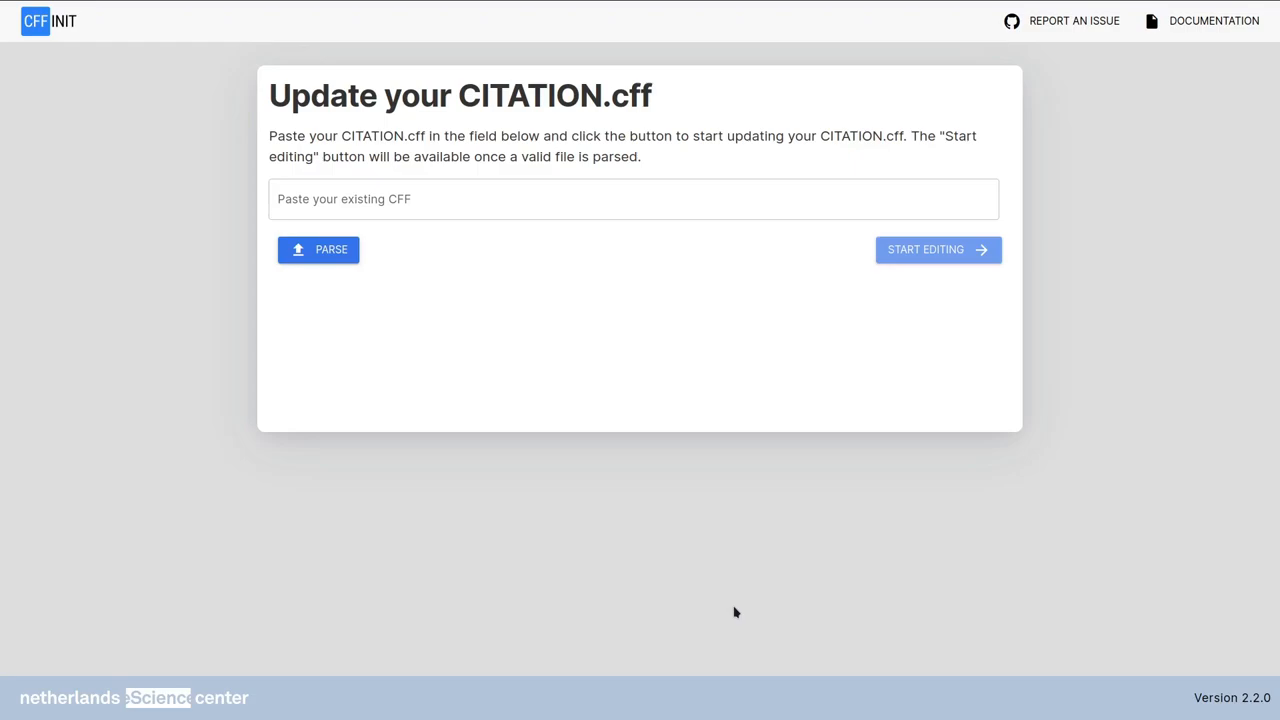
{"action": "mouse_move", "coordinate": [312, 270]}
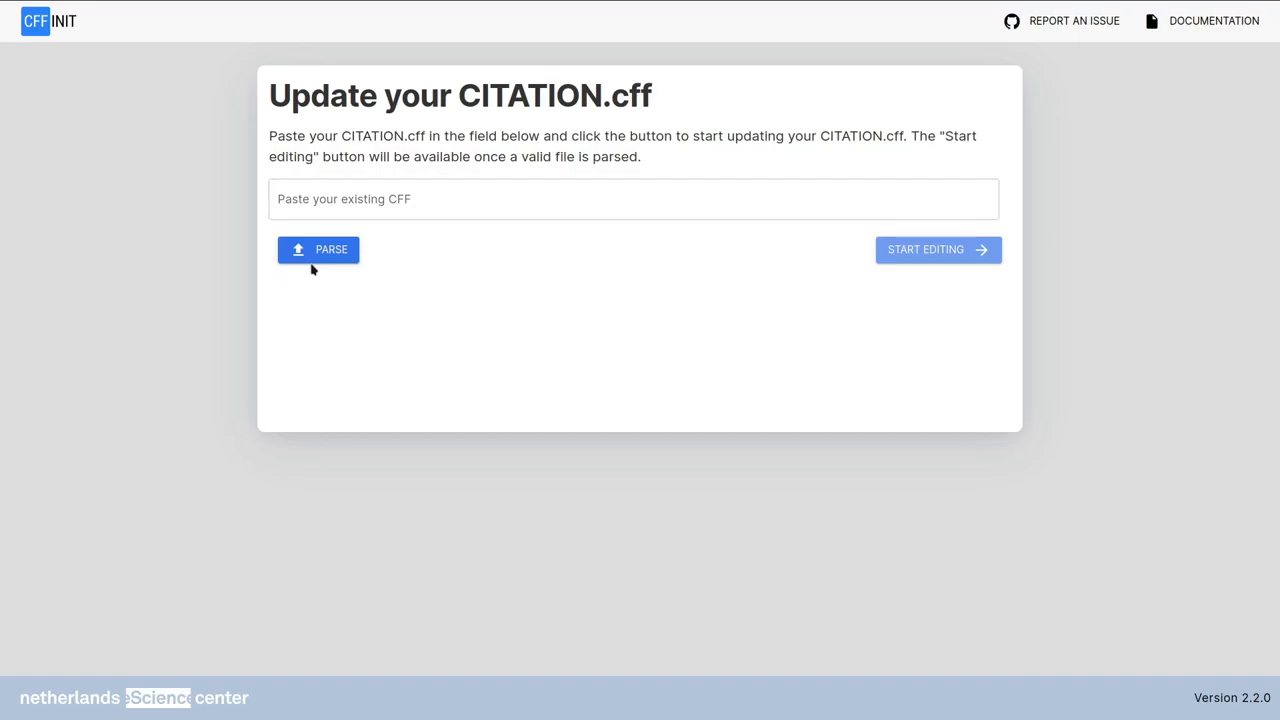
{"action": "mouse_move", "coordinate": [331, 255]}
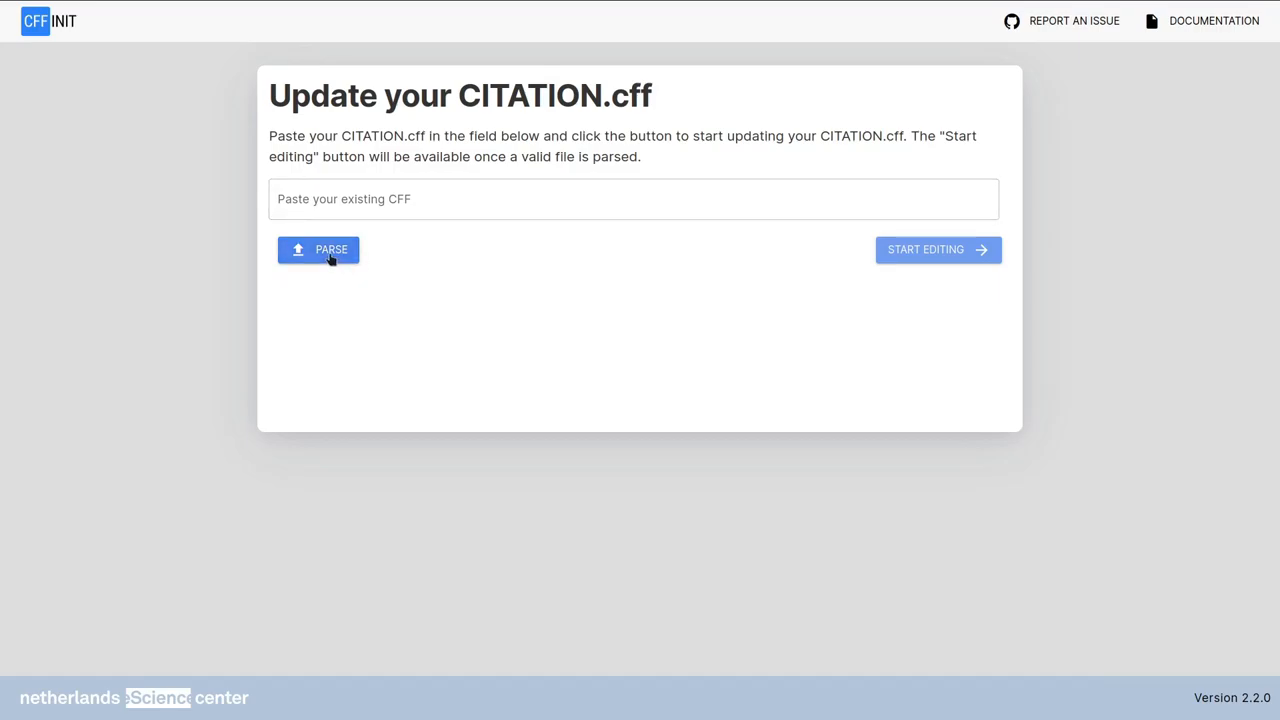
{"action": "mouse_move", "coordinate": [392, 231]}
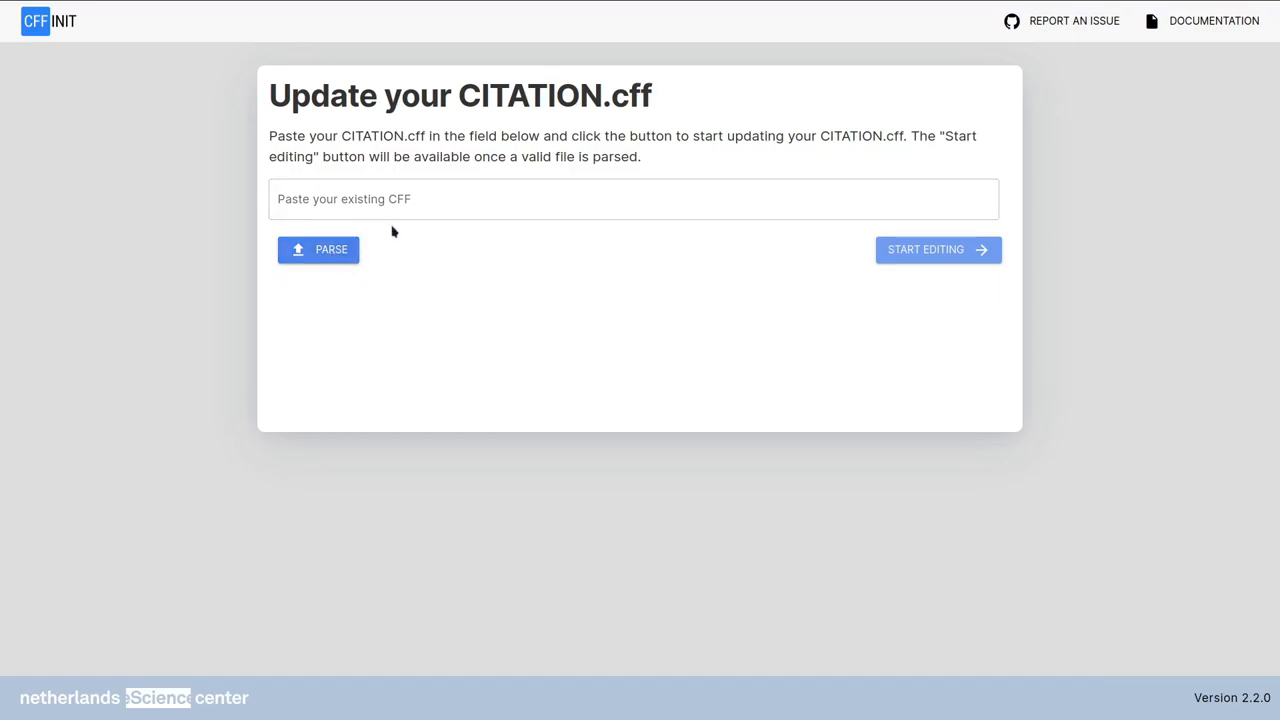
{"action": "mouse_move", "coordinate": [450, 258]}
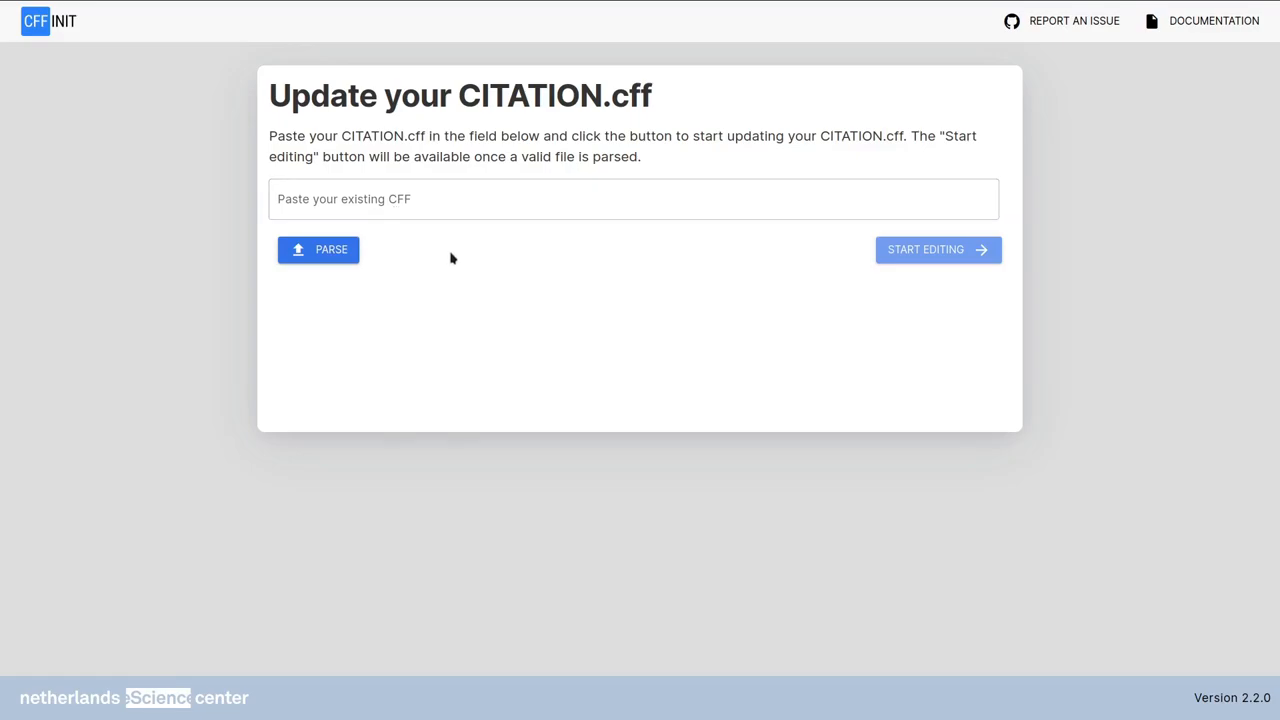
Enter the malformed snippet '- a:', parse it to see the YAML error, then delete it.
{"action": "left_click", "coordinate": [633, 198]}
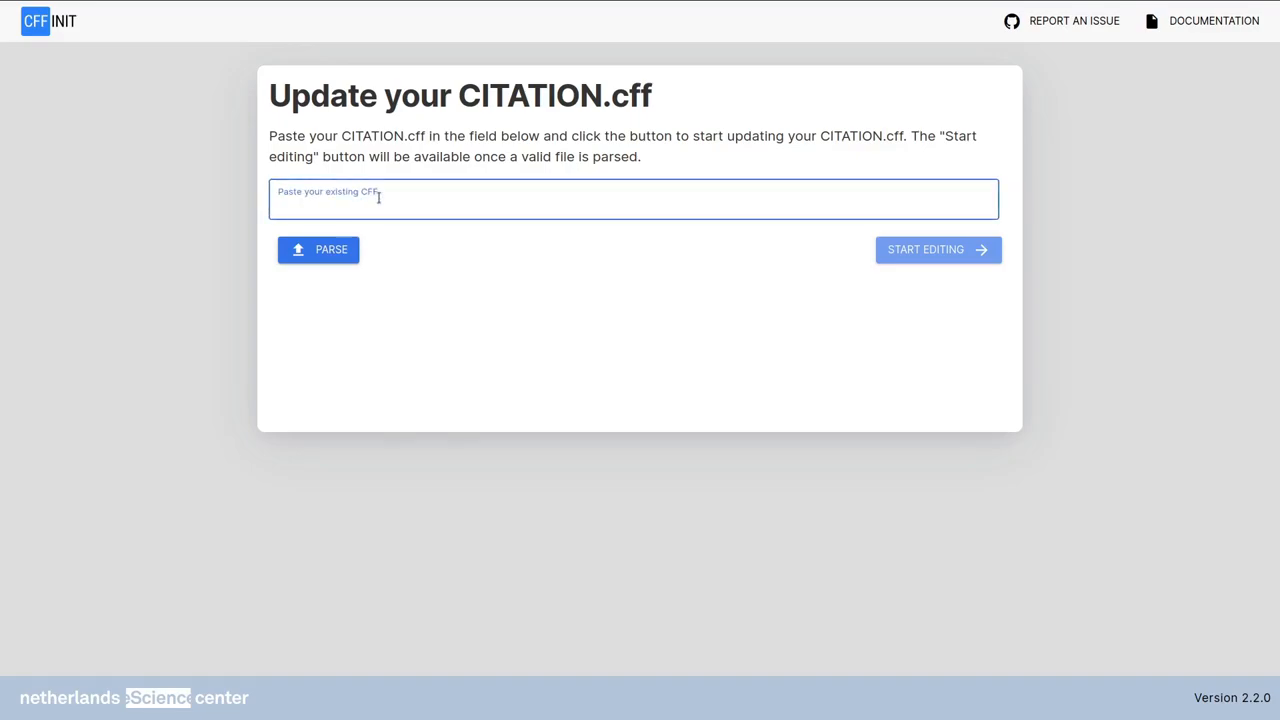
{"action": "type", "text": "- a:"}
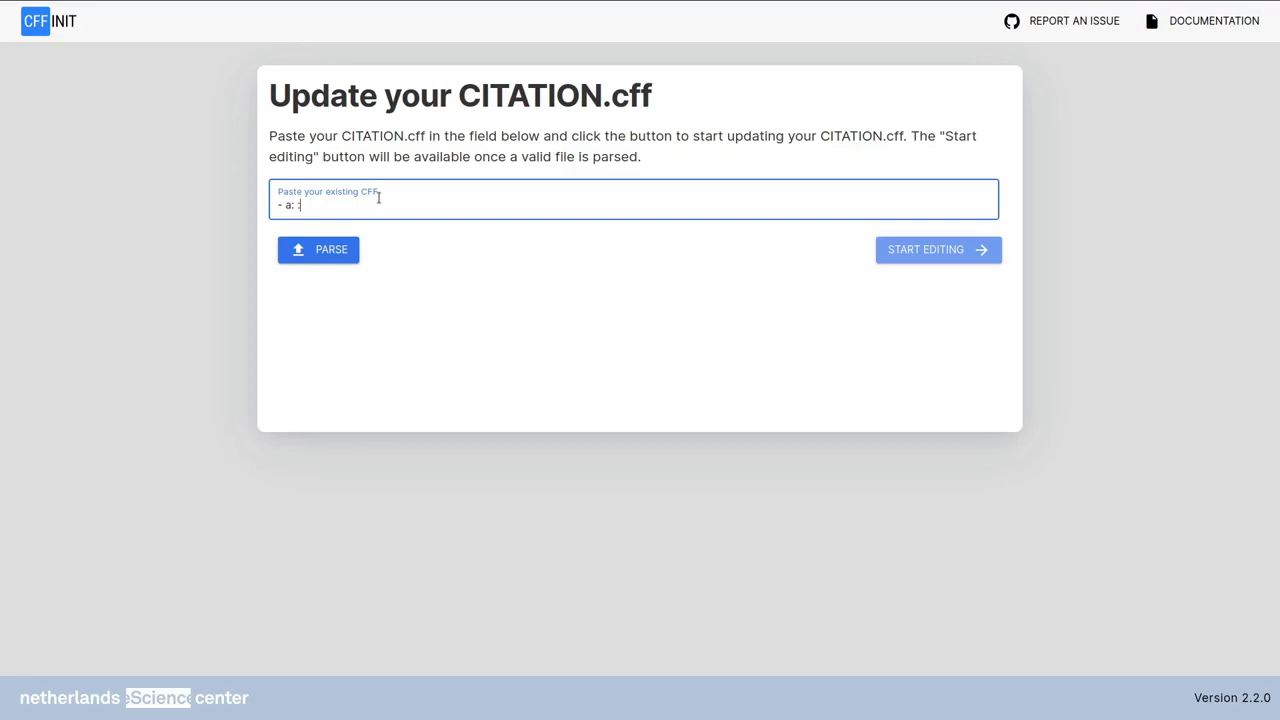
{"action": "left_click", "coordinate": [318, 249]}
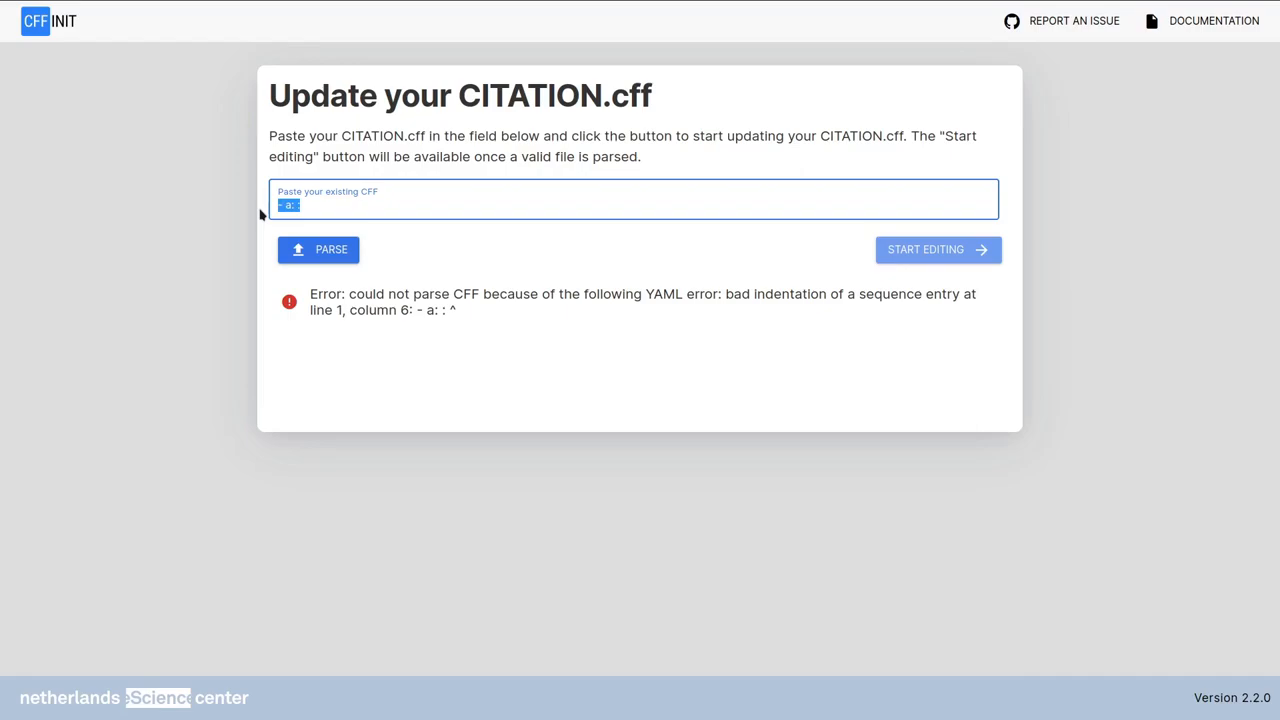
{"action": "key", "text": "Backspace"}
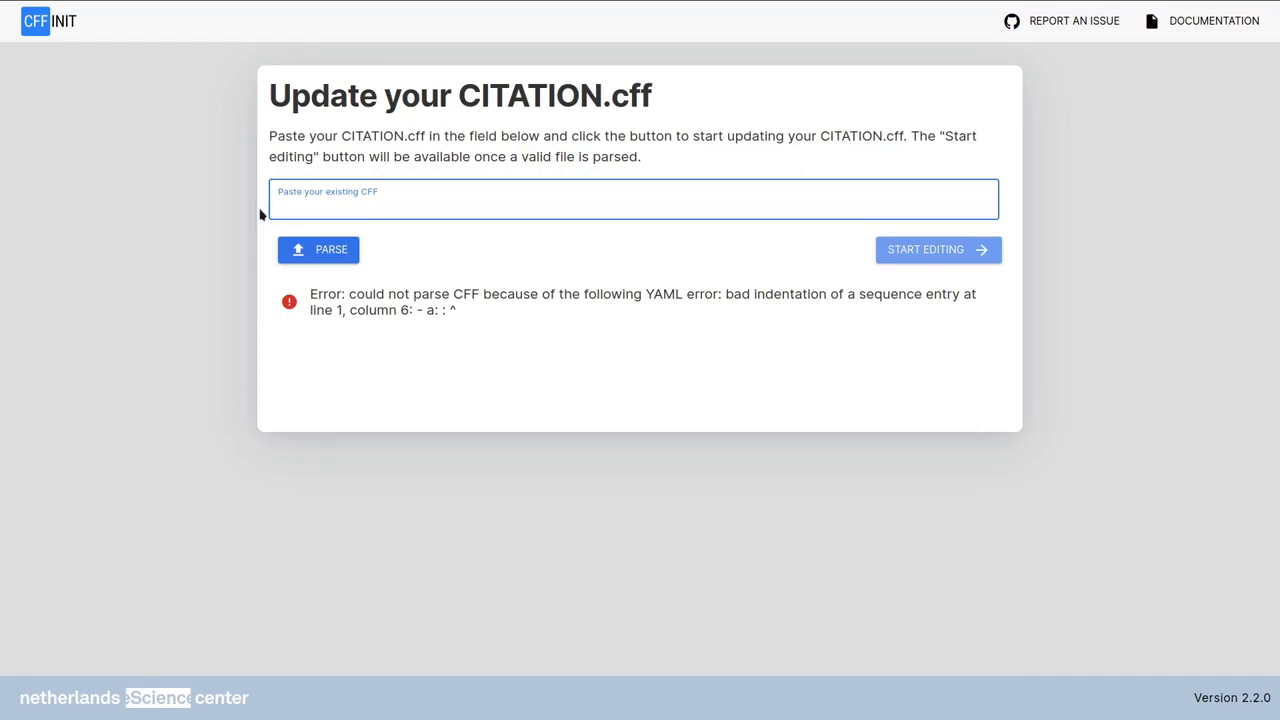
Try a 'title: My title' / 'message: My message' variant, then clear the field.
{"action": "type", "text": "ti"}
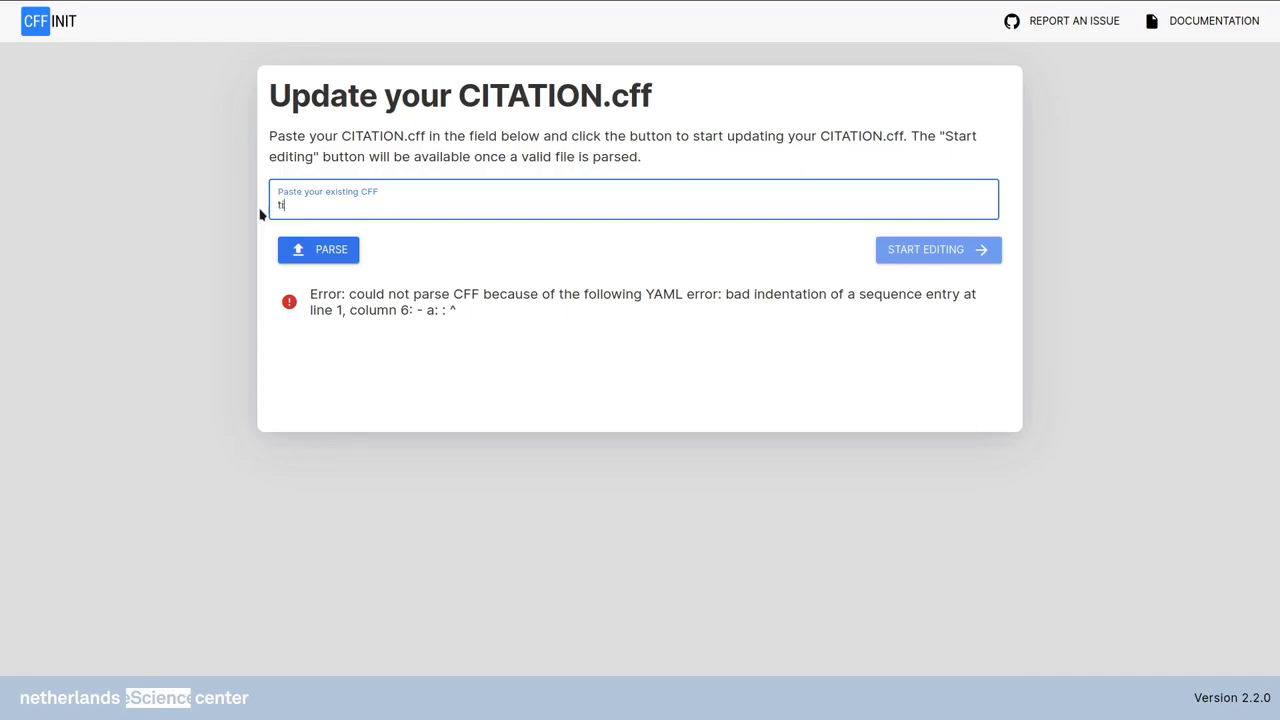
{"action": "type", "text": "title: My t"}
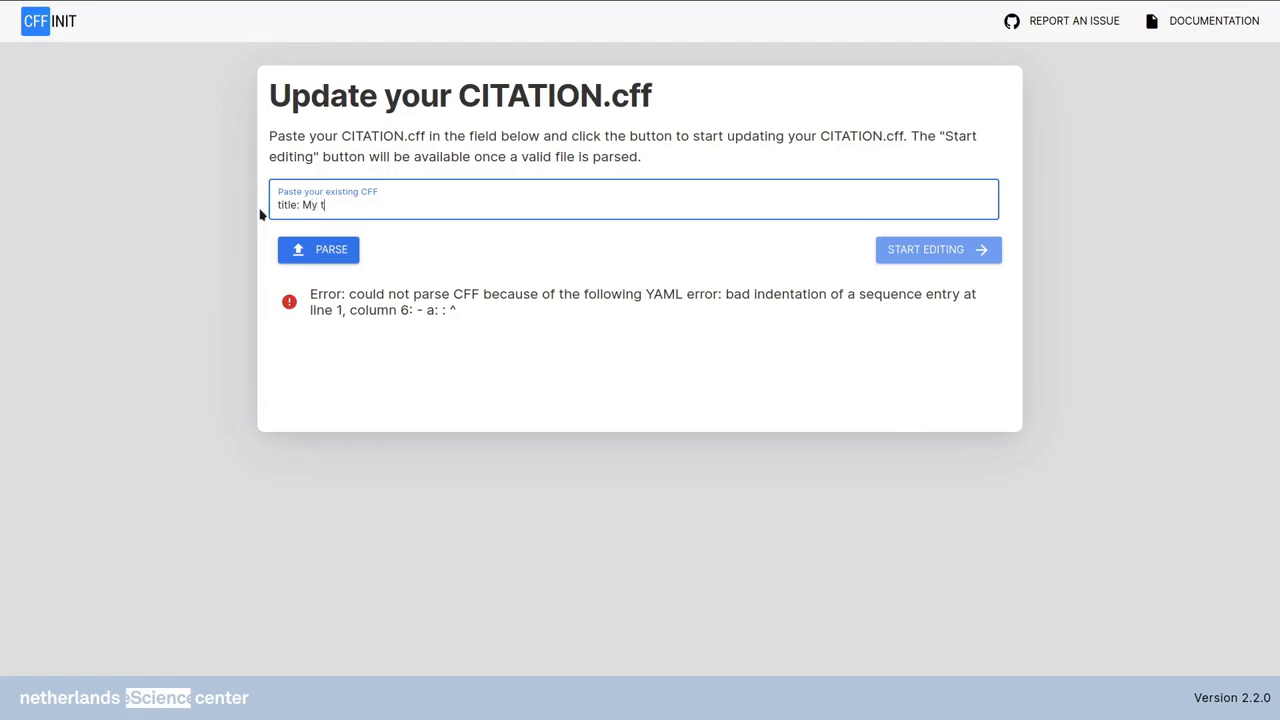
{"action": "type", "text": "itle"}
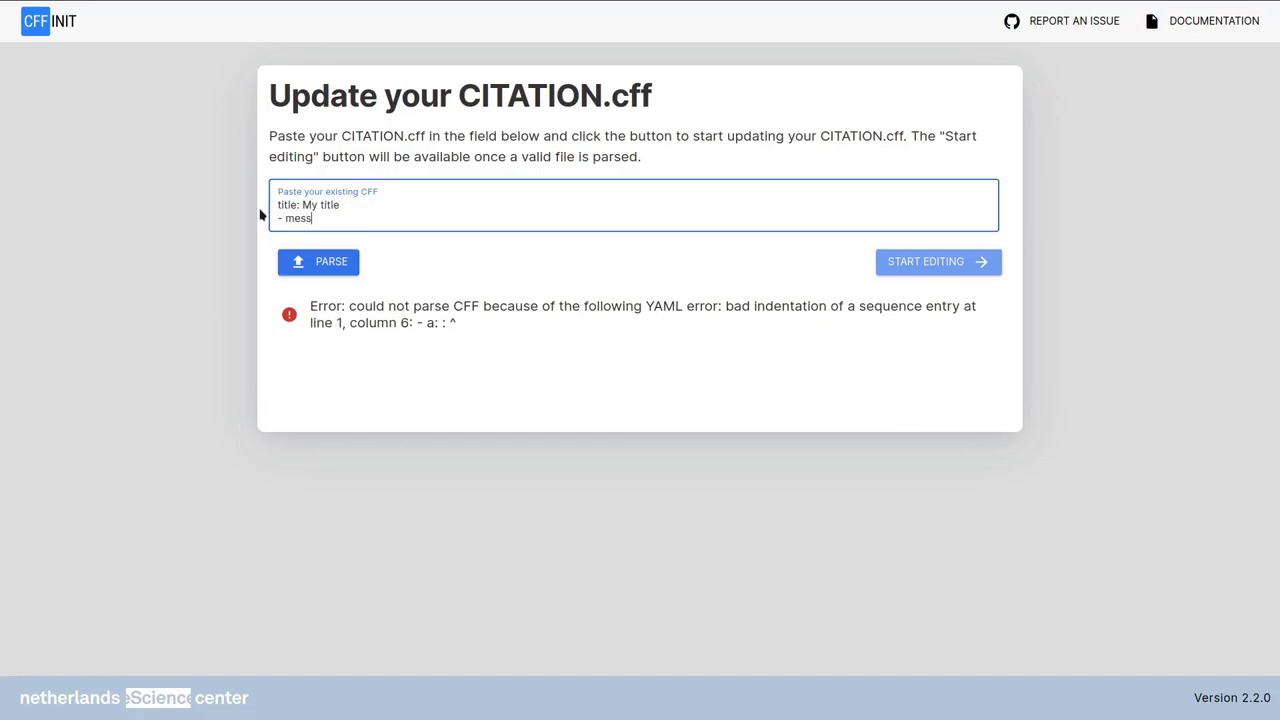
{"action": "type", "text": "age: My message"}
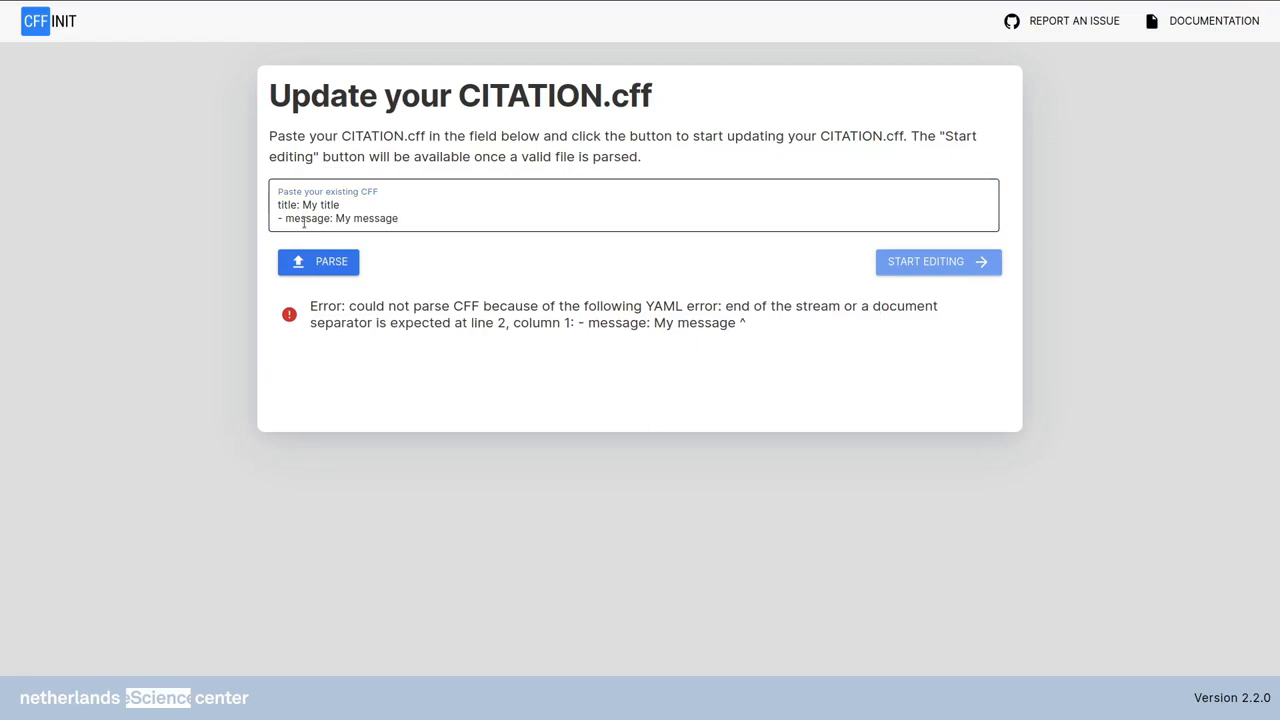
{"action": "mouse_move", "coordinate": [593, 276]}
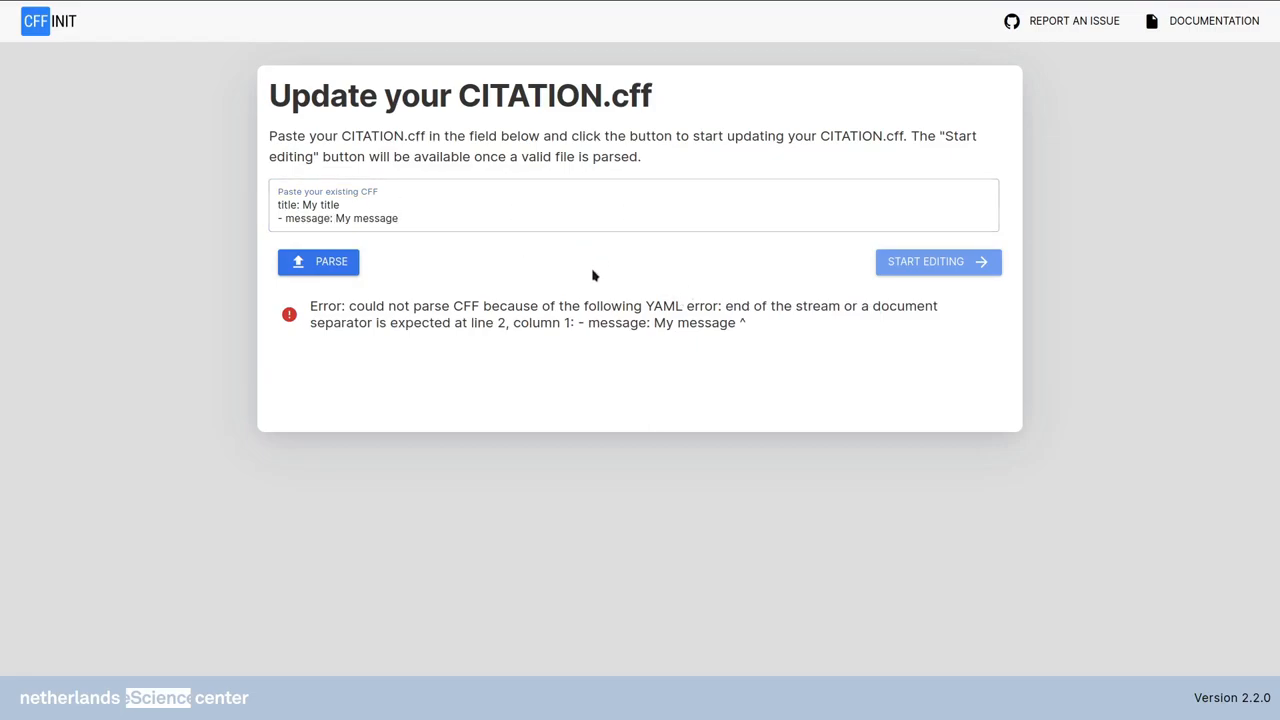
{"action": "double_click", "coordinate": [287, 205]}
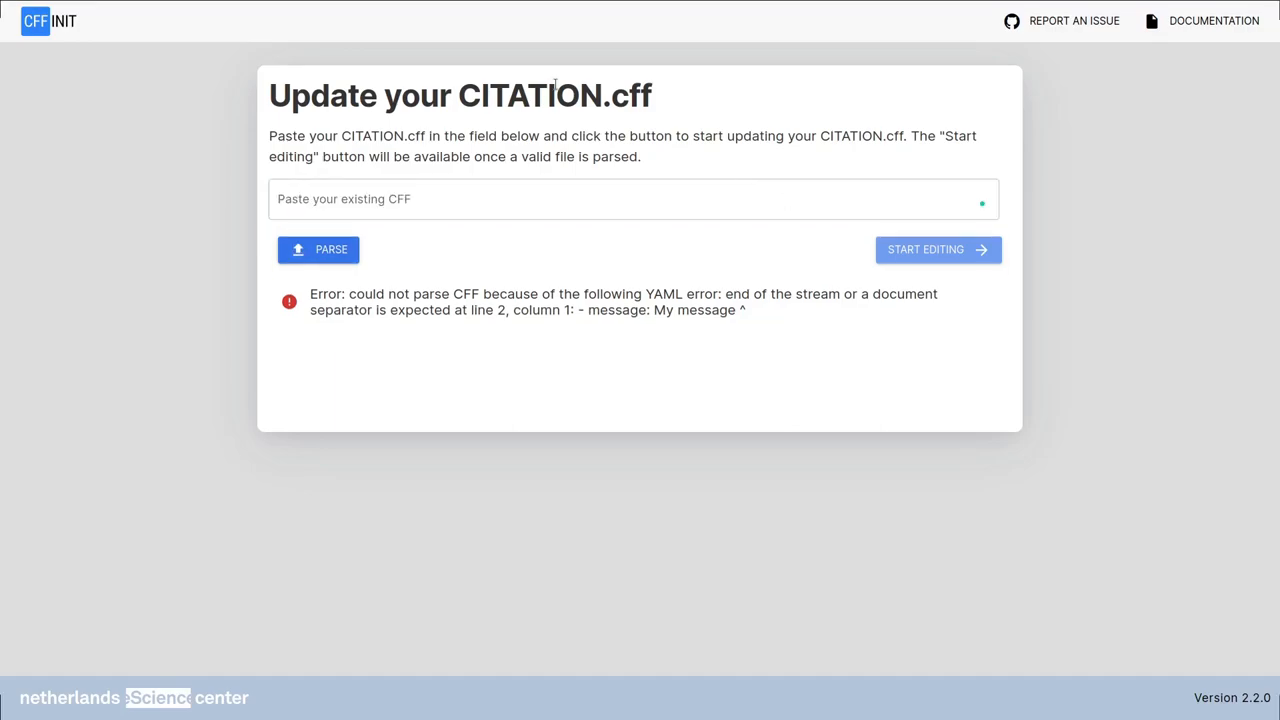
Clear the earlier parse error and paste the full CITATION.cff with a DOI identifier and bad-field.
{"action": "left_click", "coordinate": [633, 198]}
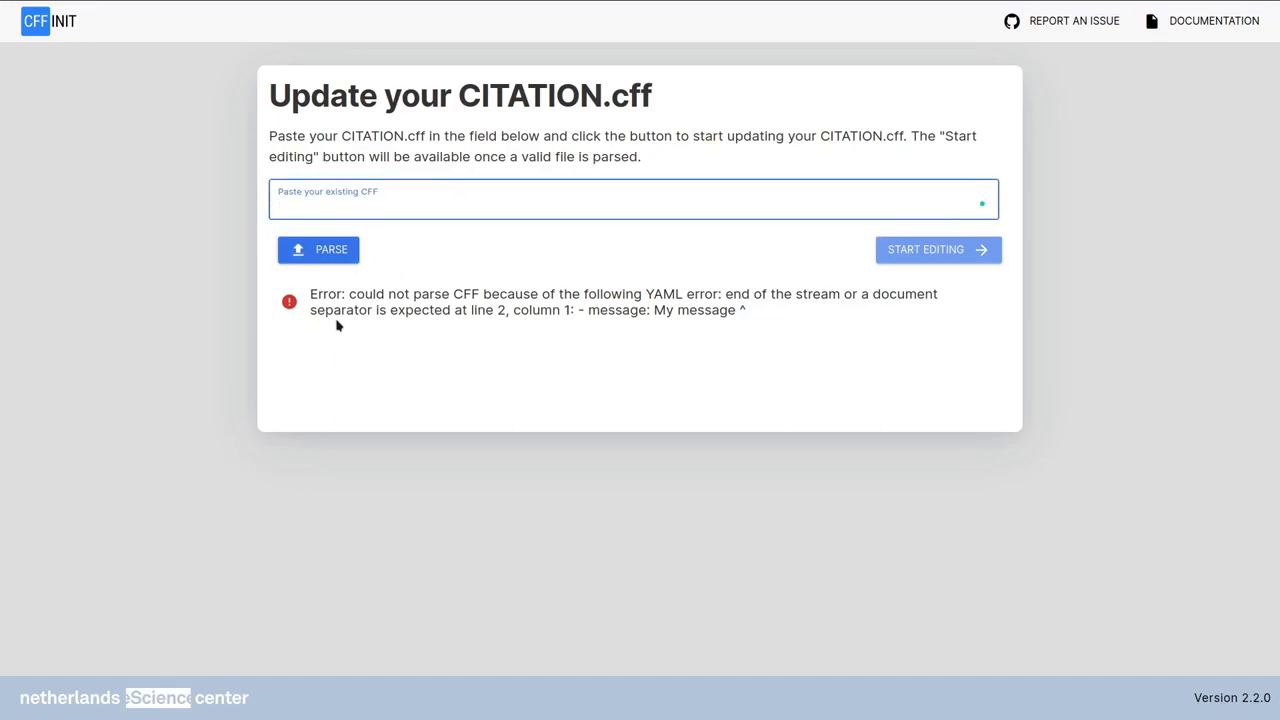
{"action": "left_click", "coordinate": [633, 205]}
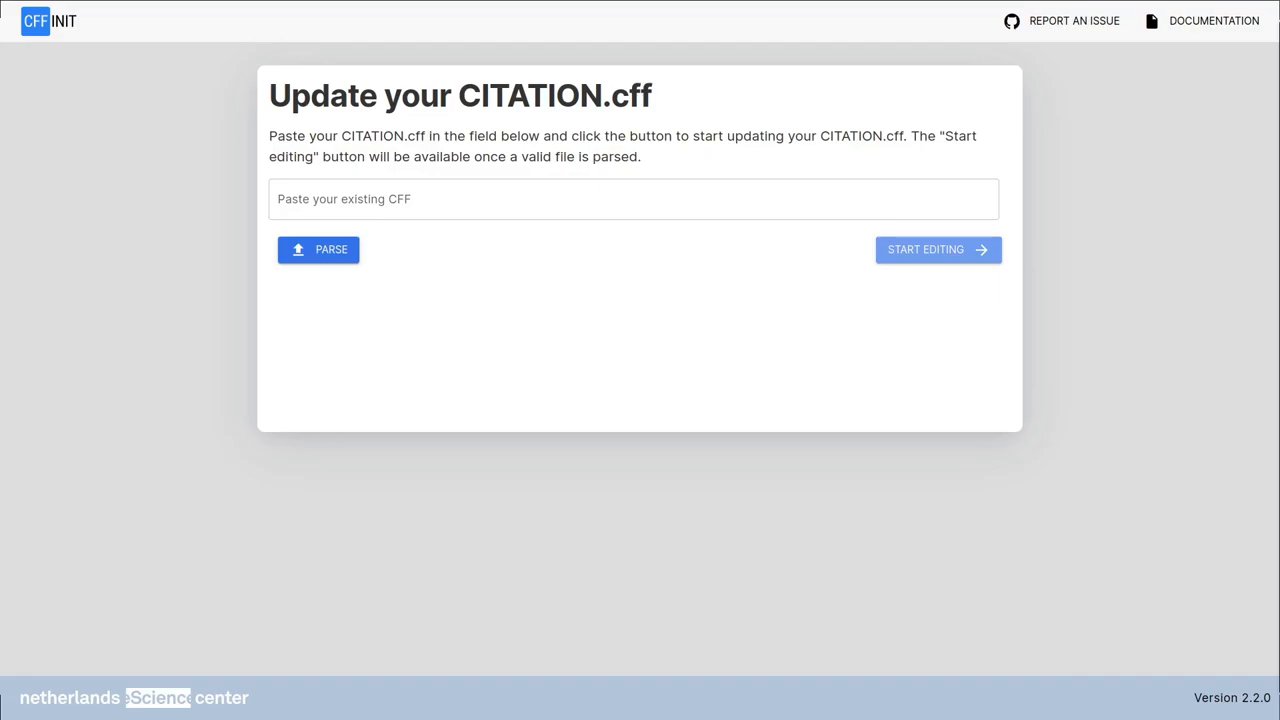
{"action": "left_click", "coordinate": [633, 199]}
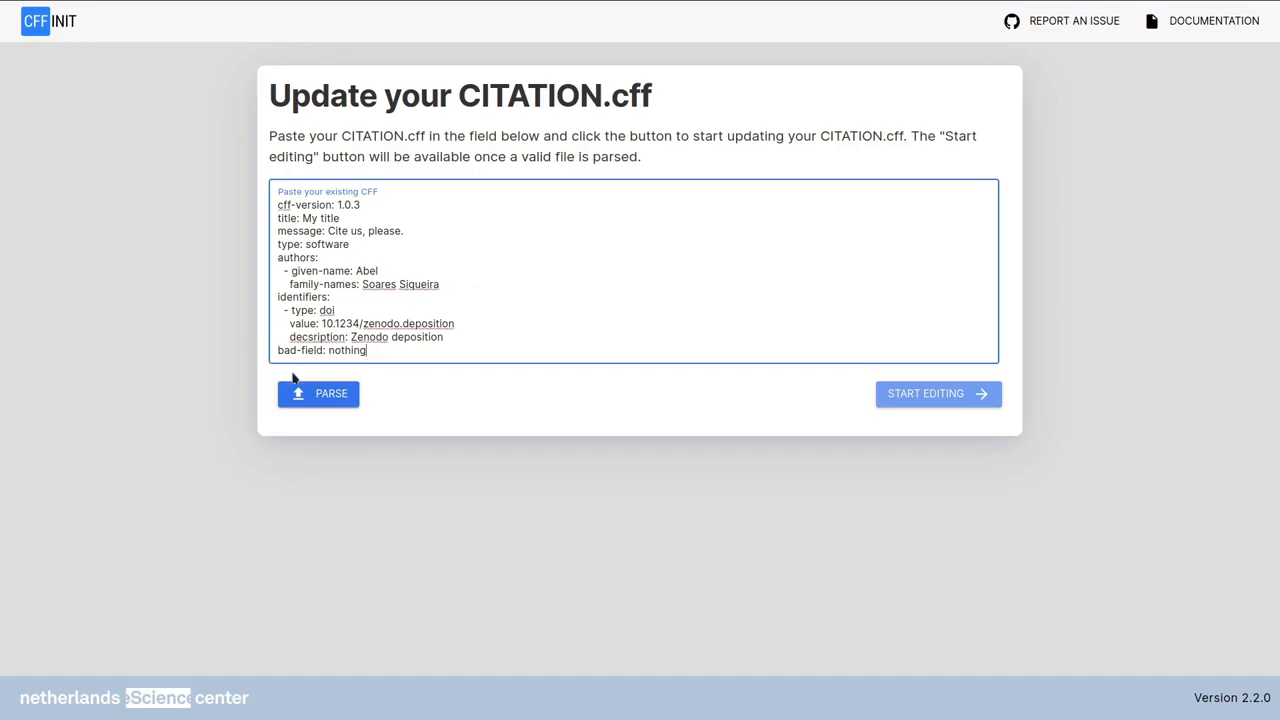
Parse the pasted file and review the cff-version, misspelled-key and bad-field warnings.
{"action": "left_click", "coordinate": [318, 393]}
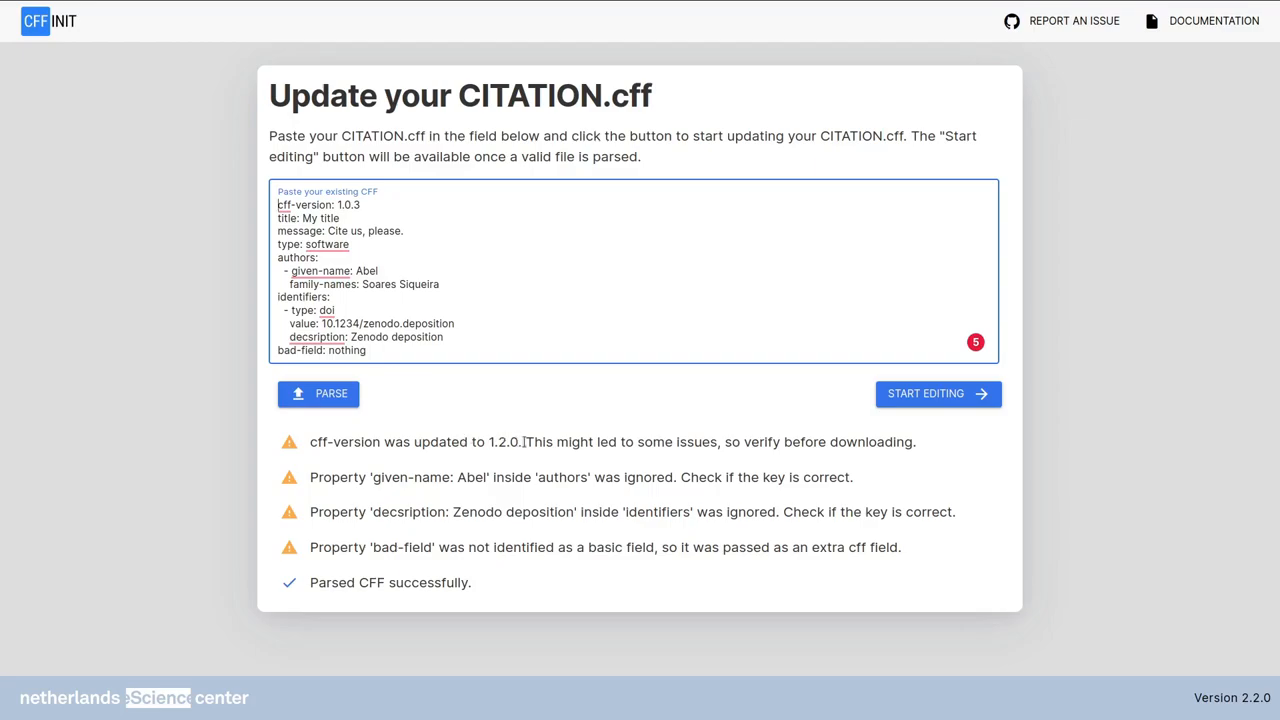
{"action": "left_click_drag", "start_coordinate": [527, 442], "coordinate": [898, 442]}
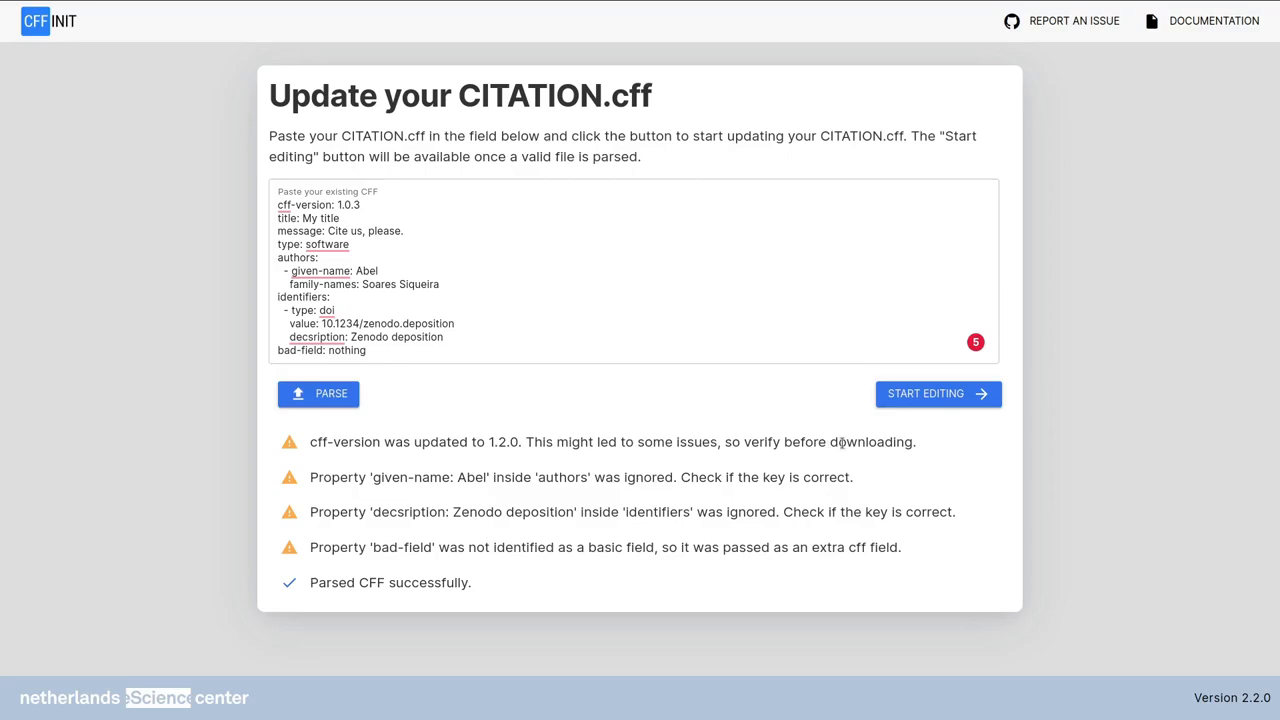
{"action": "double_click", "coordinate": [347, 205]}
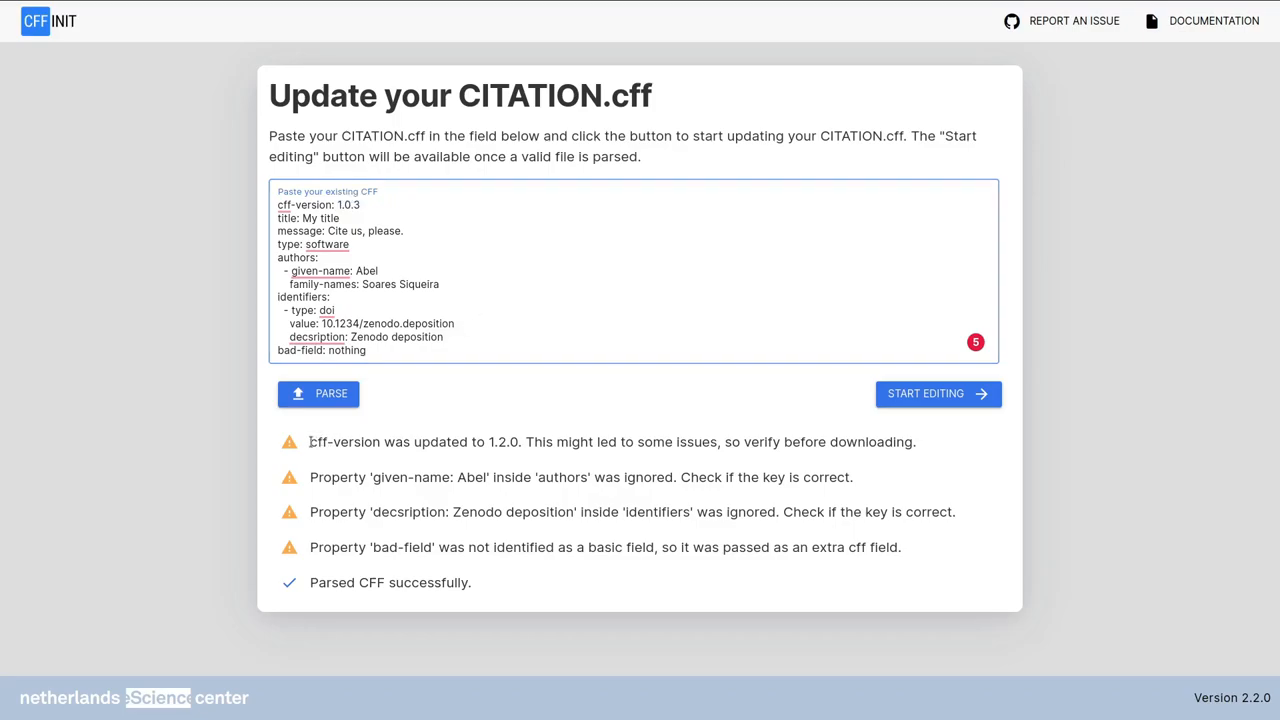
{"action": "double_click", "coordinate": [415, 441]}
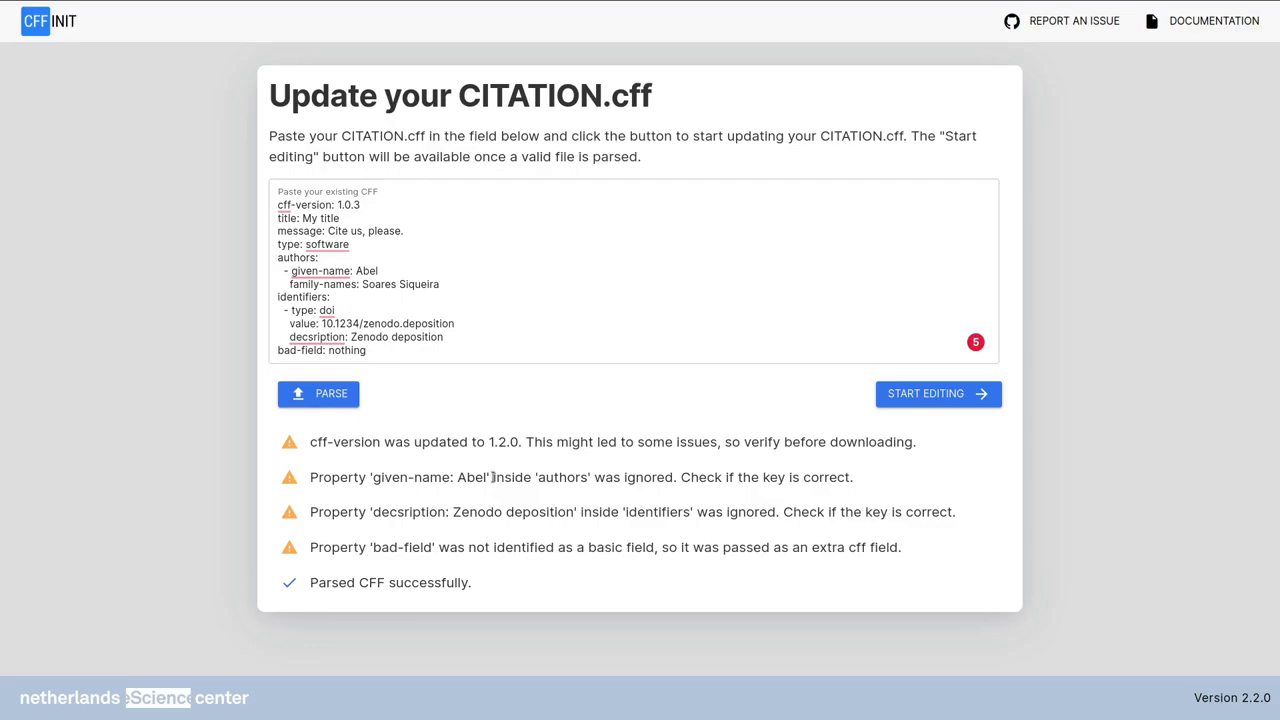
{"action": "mouse_move", "coordinate": [690, 492]}
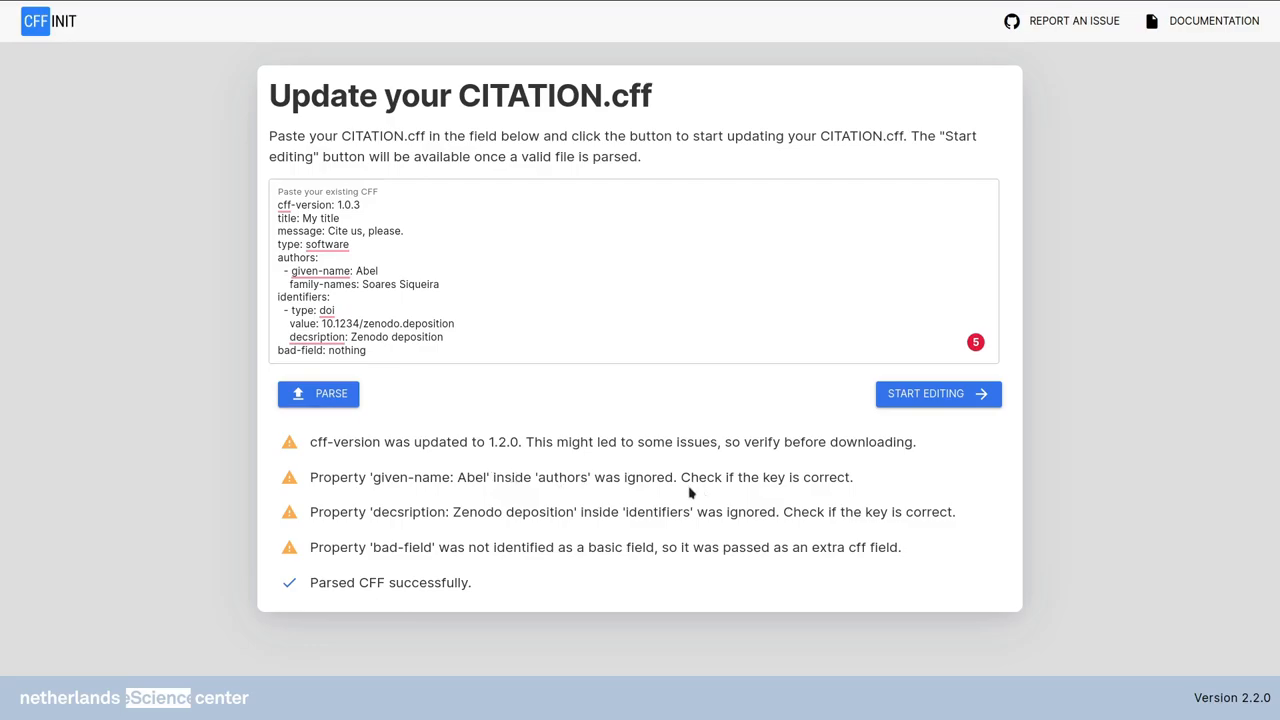
{"action": "mouse_move", "coordinate": [888, 466]}
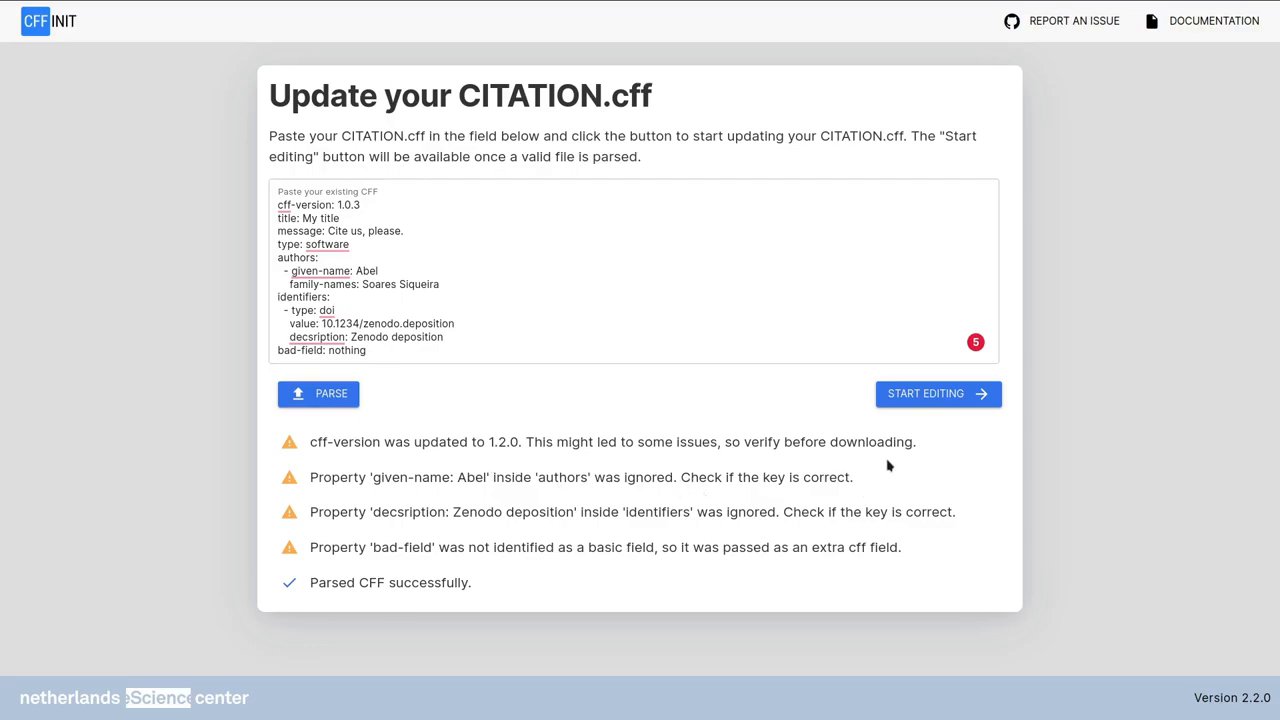
Correct given-name to given-names and decsription to description, re-parsing after each fix.
{"action": "left_click", "coordinate": [319, 271]}
{"action": "type", "text": "s"}
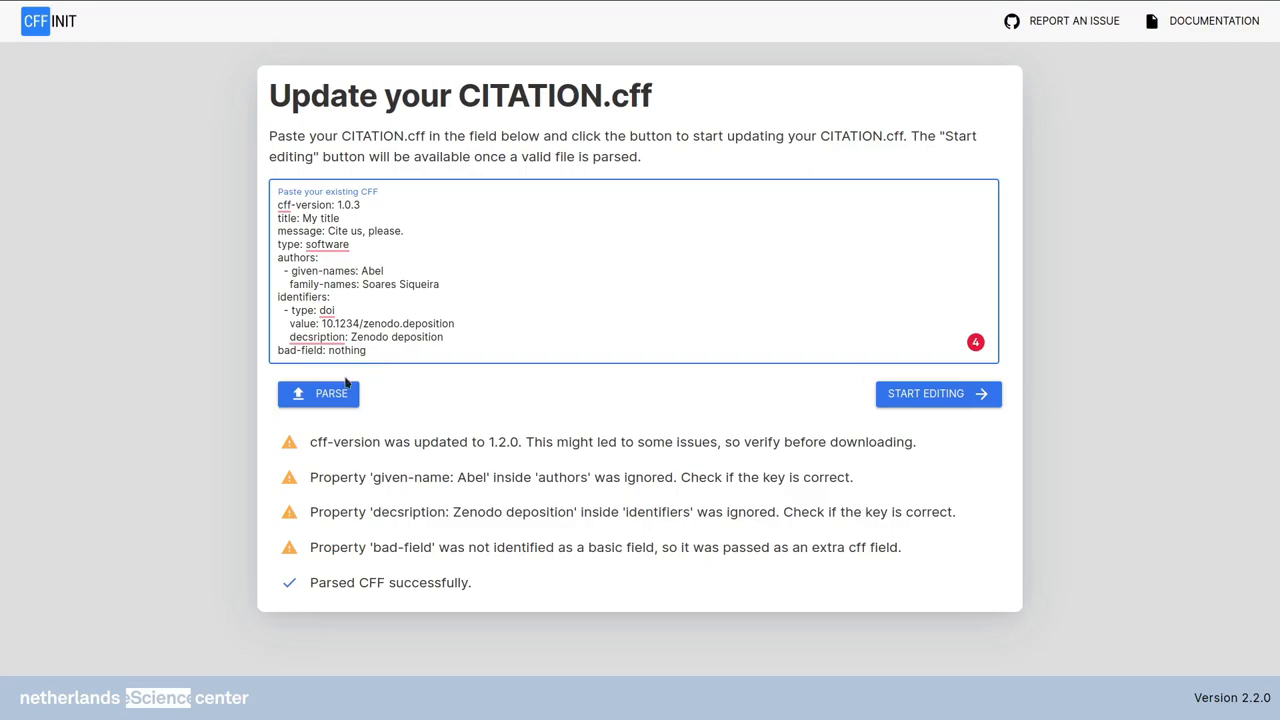
{"action": "left_click", "coordinate": [318, 393]}
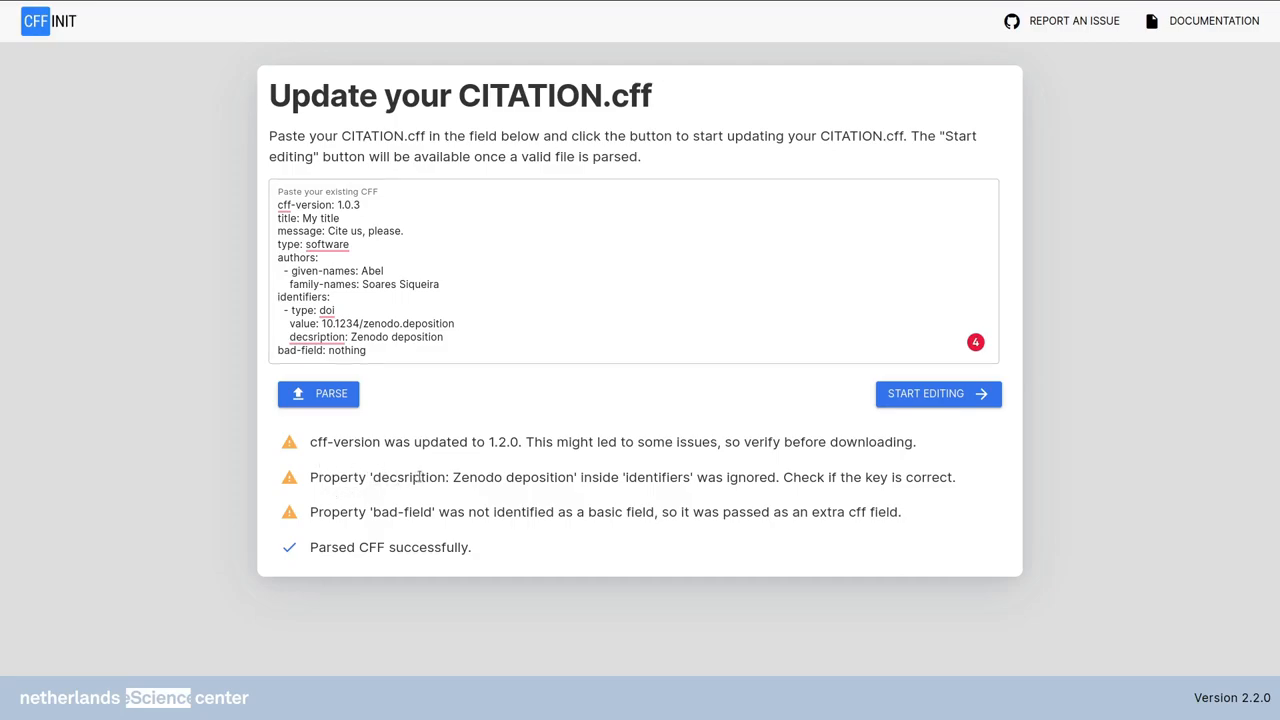
{"action": "double_click", "coordinate": [409, 477]}
{"action": "type", "text": "s"}
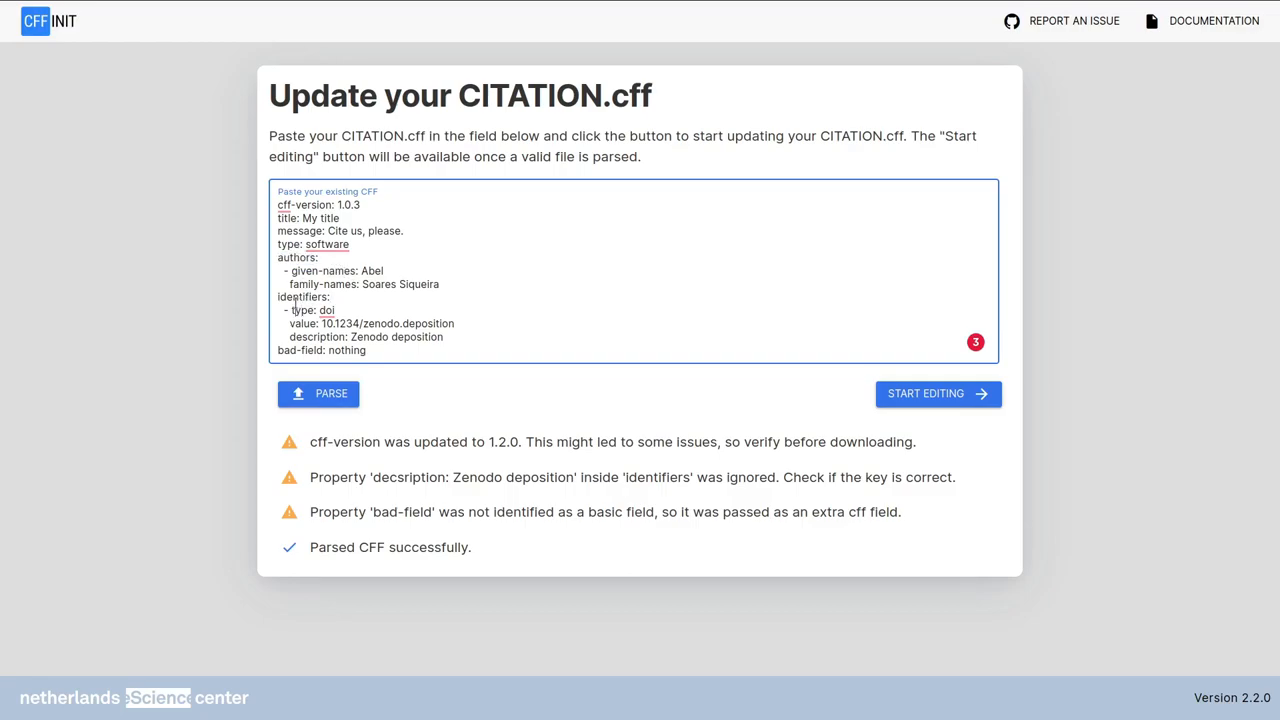
{"action": "double_click", "coordinate": [303, 297]}
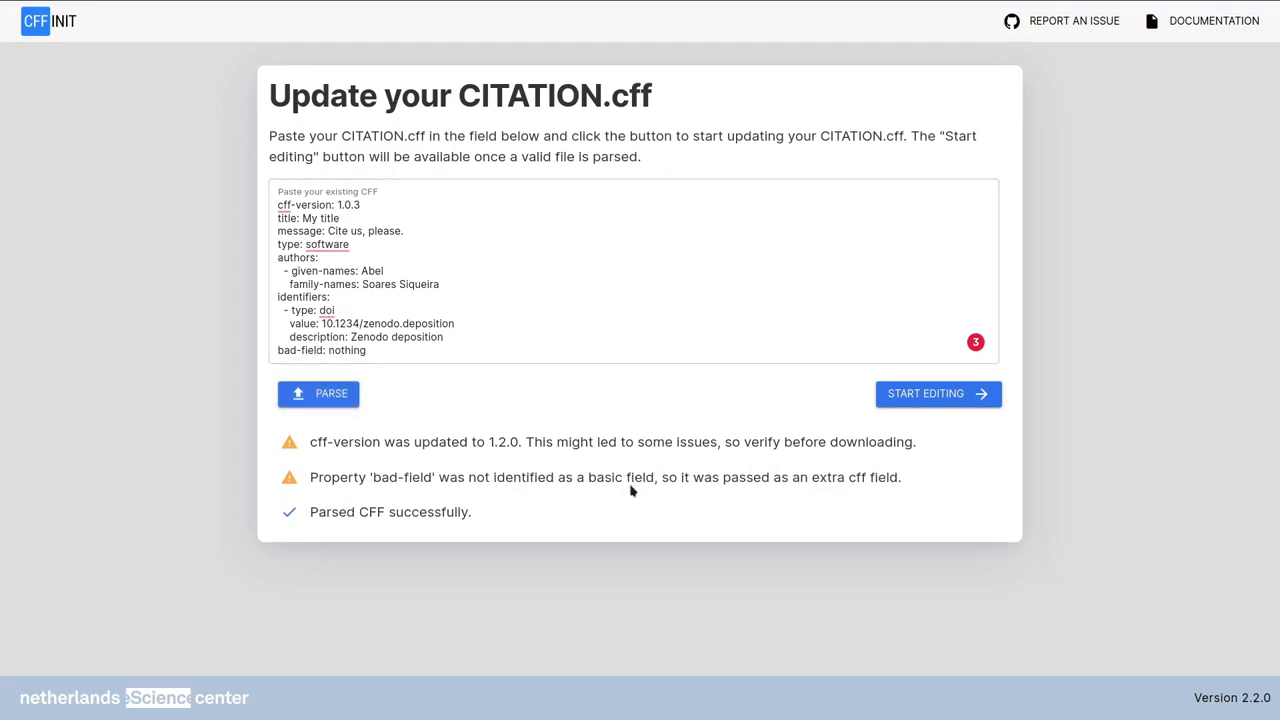
{"action": "mouse_move", "coordinate": [448, 474]}
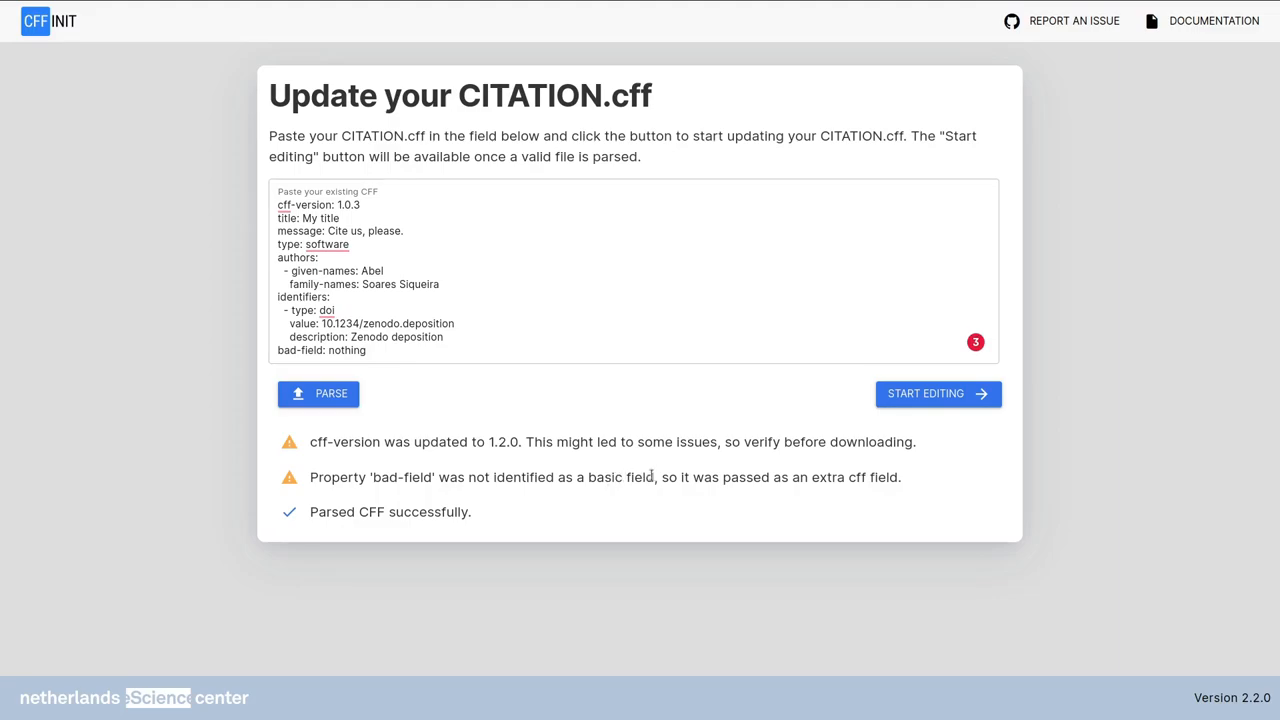
{"action": "mouse_move", "coordinate": [869, 471]}
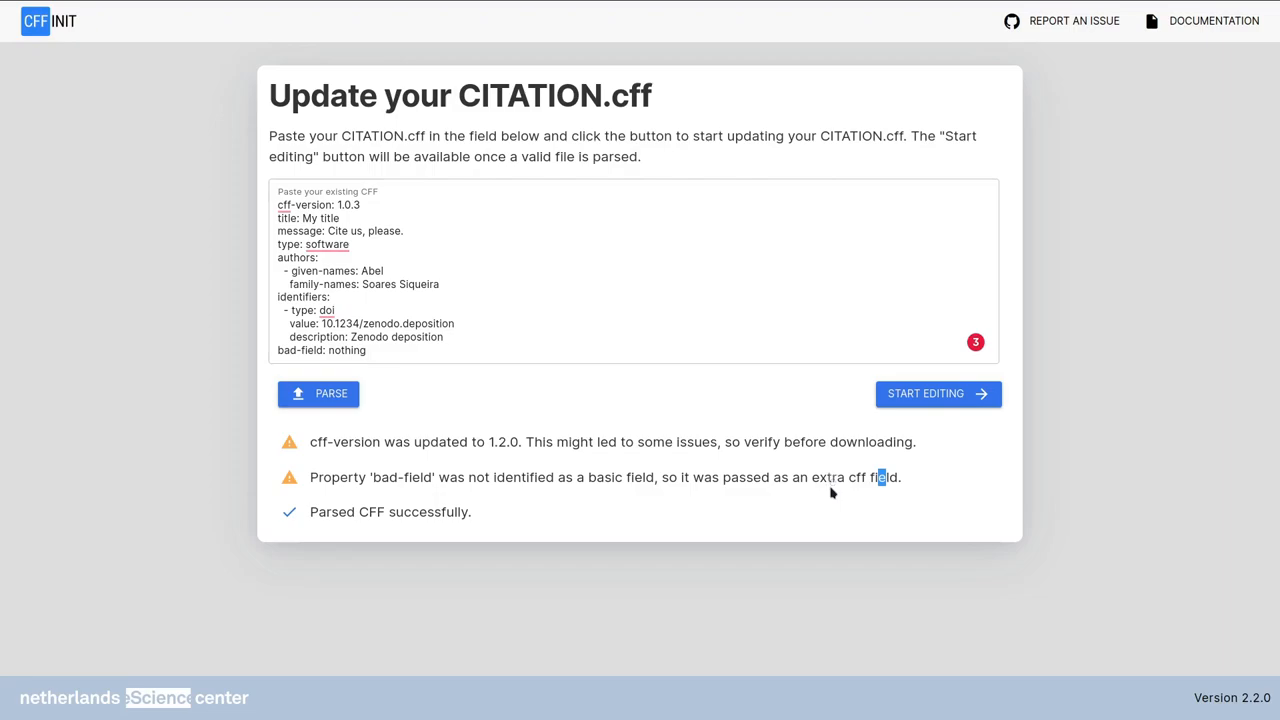
Delete the 'bad-field: nothing' line and re-parse, leaving only the cff-version warning.
{"action": "double_click", "coordinate": [854, 477]}
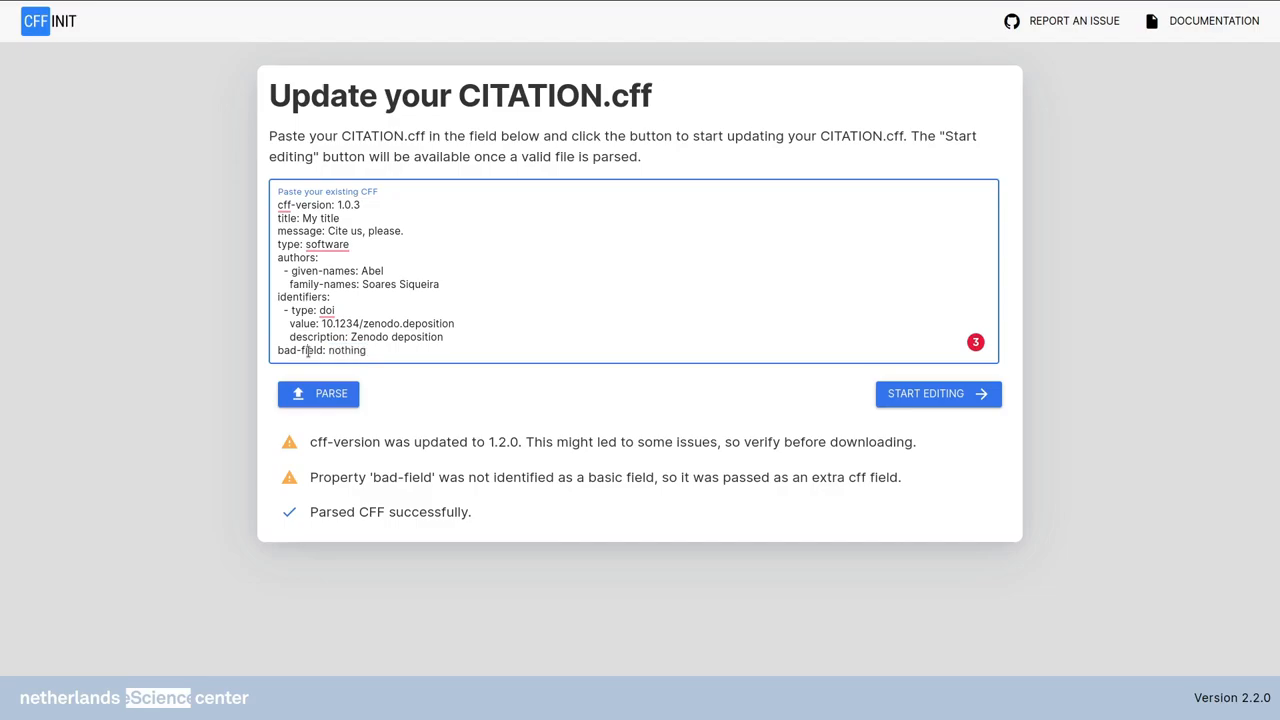
{"action": "double_click", "coordinate": [301, 350]}
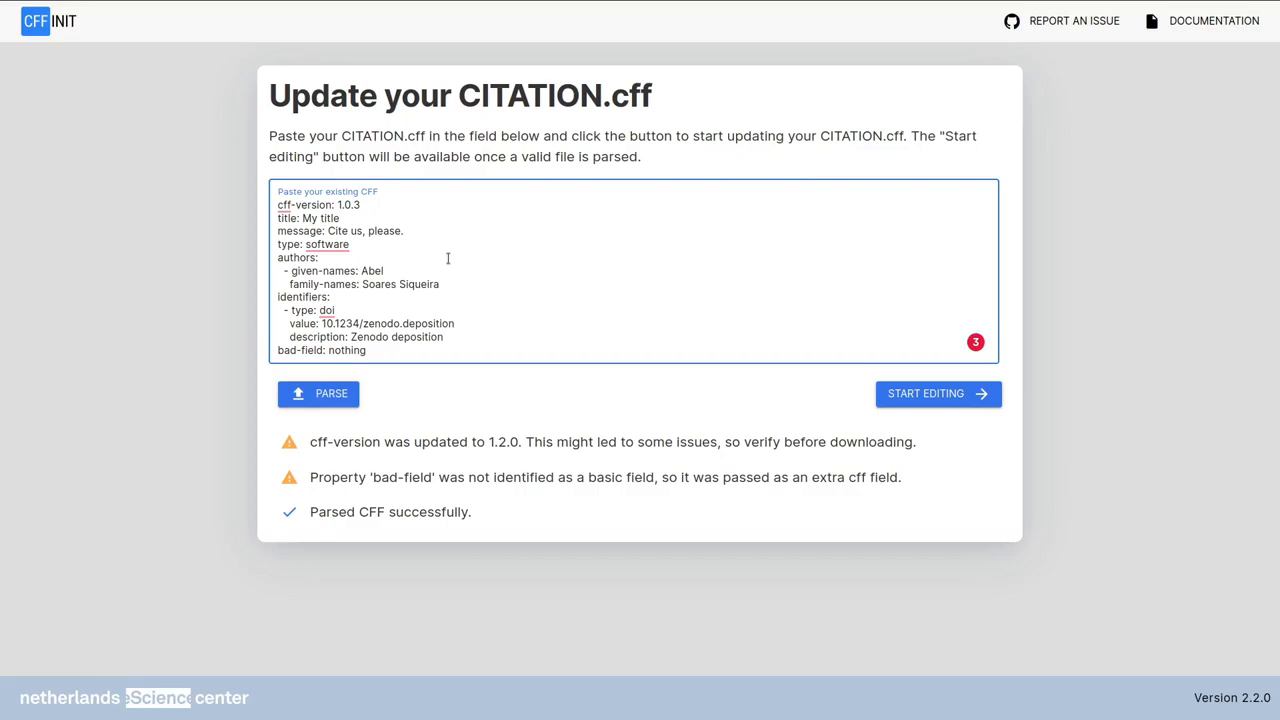
{"action": "double_click", "coordinate": [287, 350]}
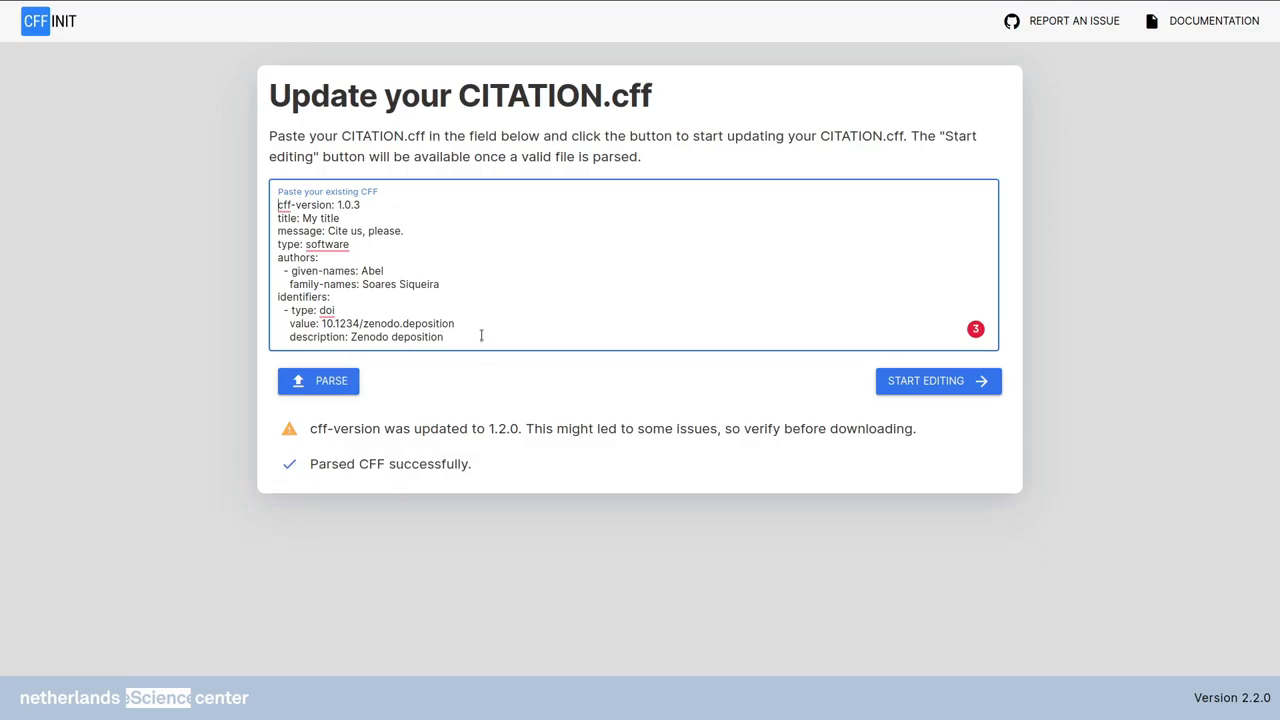
{"action": "mouse_move", "coordinate": [492, 344]}
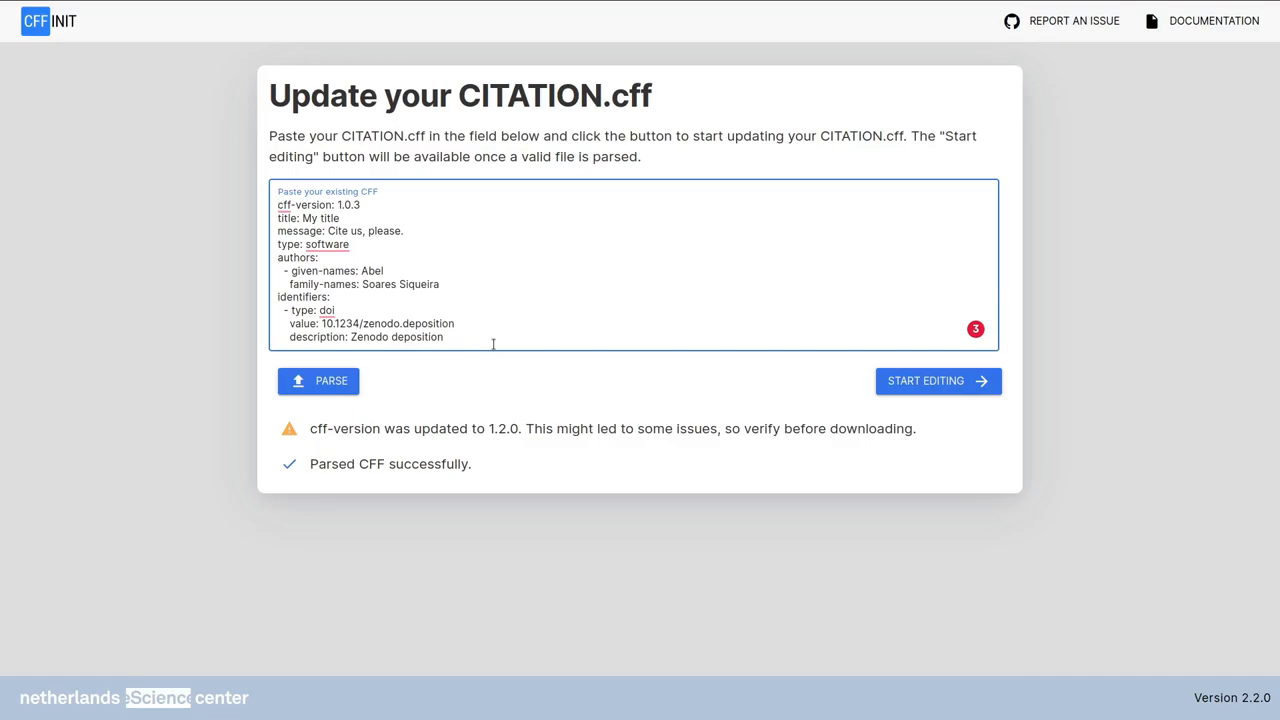
Break cff-version into ff-version, re-parse to see the extra-field warning, then return to repair it.
{"action": "left_click", "coordinate": [284, 205]}
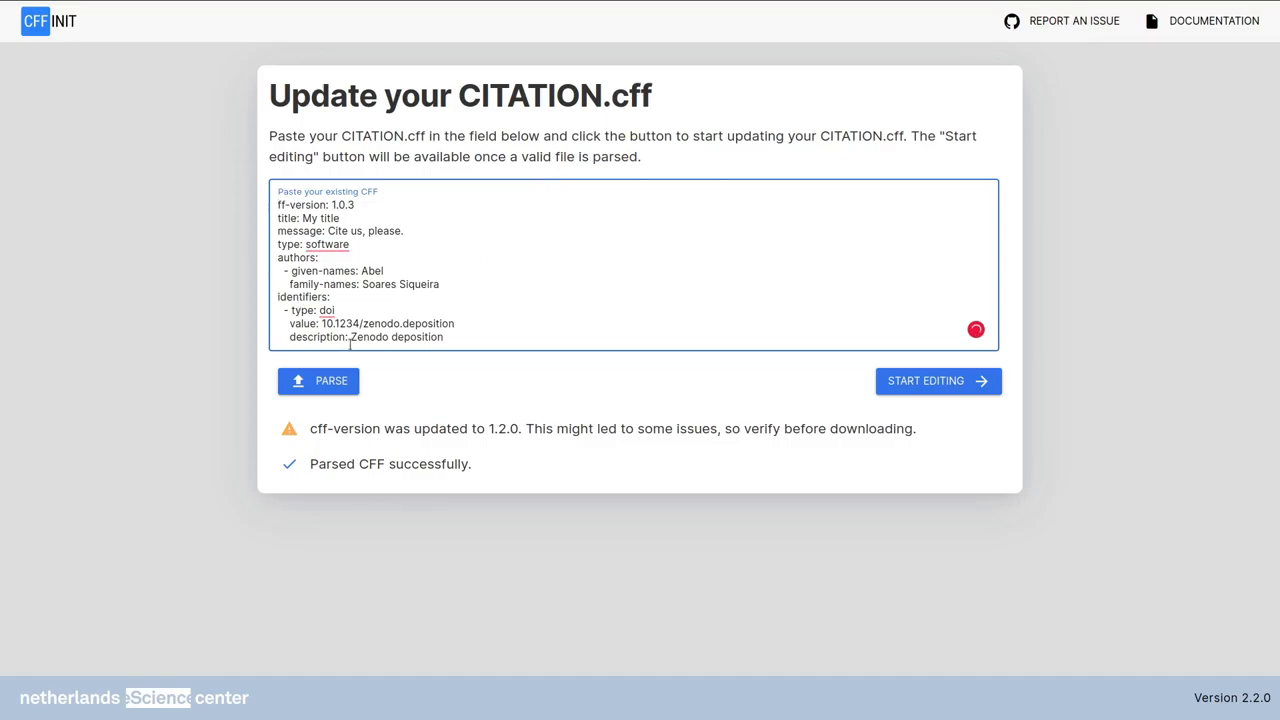
{"action": "left_click", "coordinate": [318, 381]}
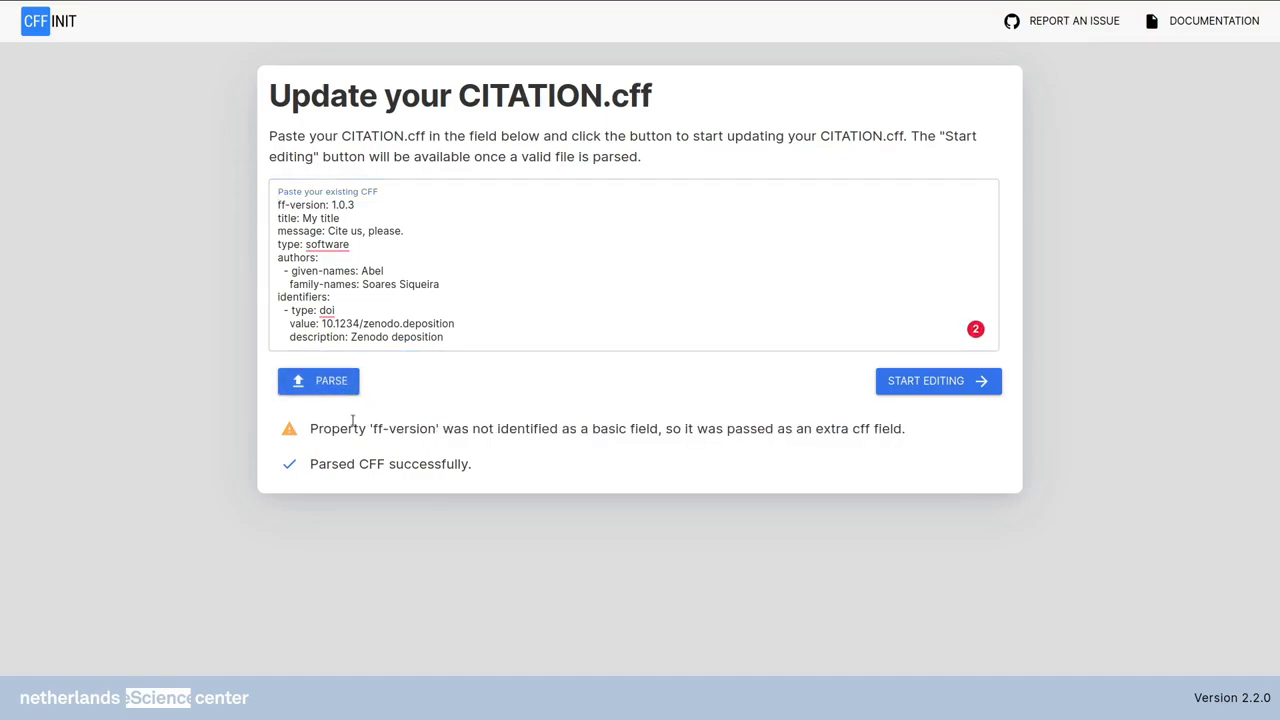
{"action": "double_click", "coordinate": [404, 428]}
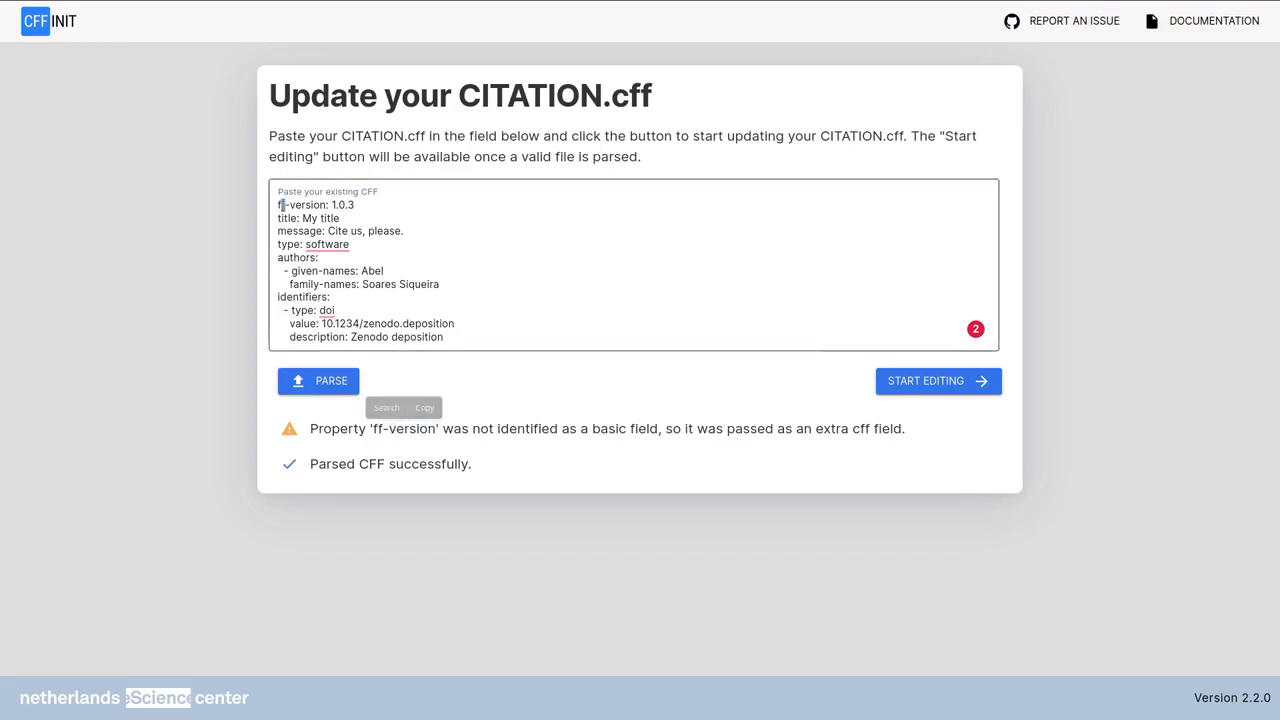
{"action": "left_click", "coordinate": [392, 204]}
{"action": "type", "text": "c"}
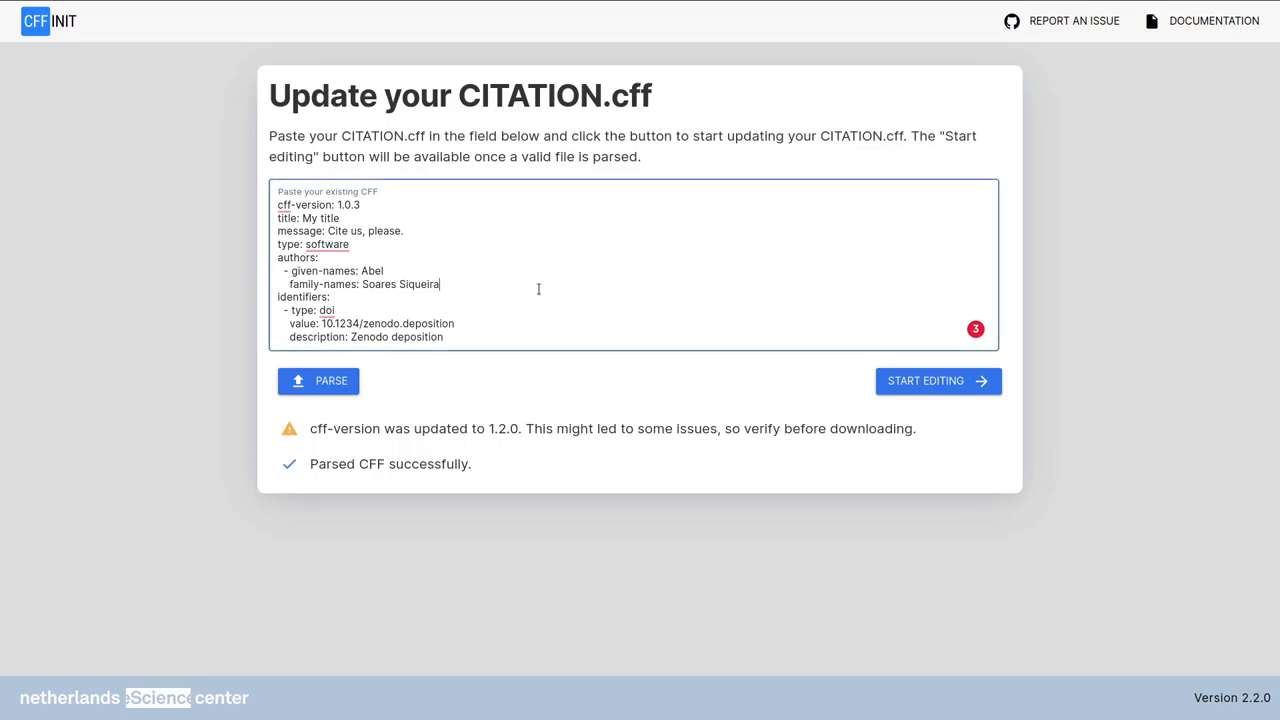
Replace the text with a complete CFF 1.2.0 file including identifiers, keywords and preferred-citation, and parse it.
{"action": "left_click", "coordinate": [318, 380]}
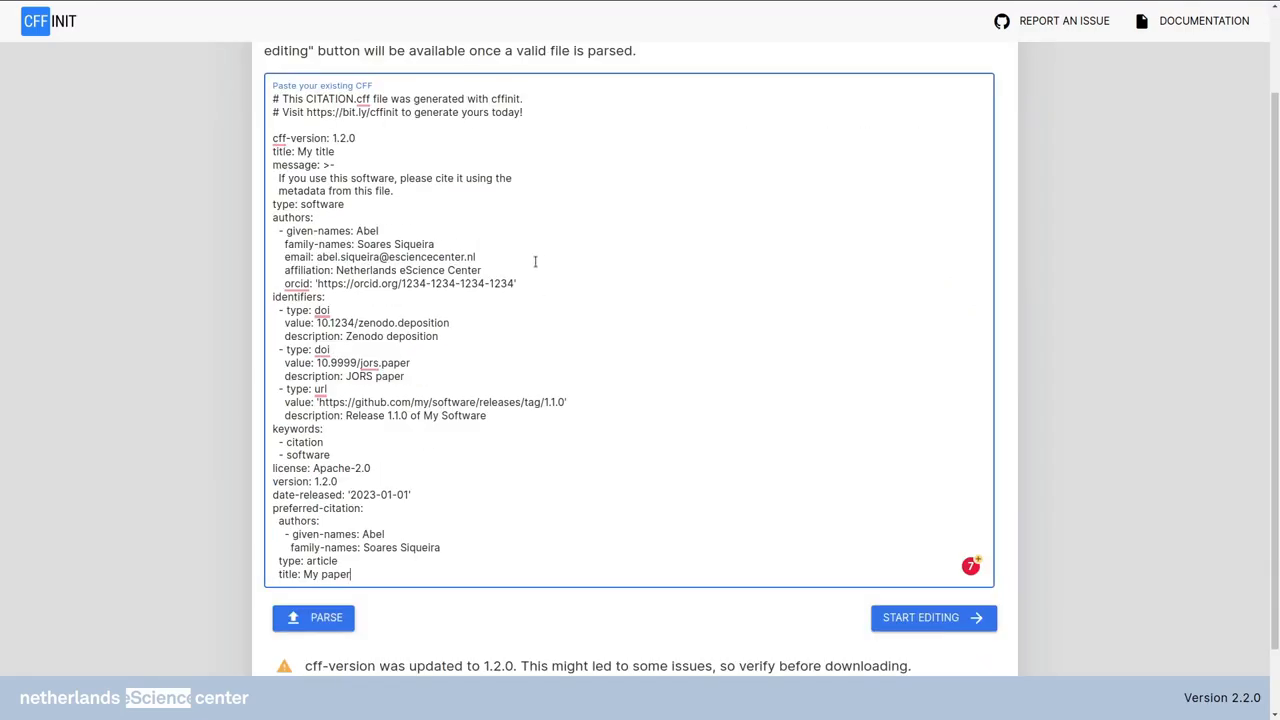
{"action": "left_click", "coordinate": [313, 617]}
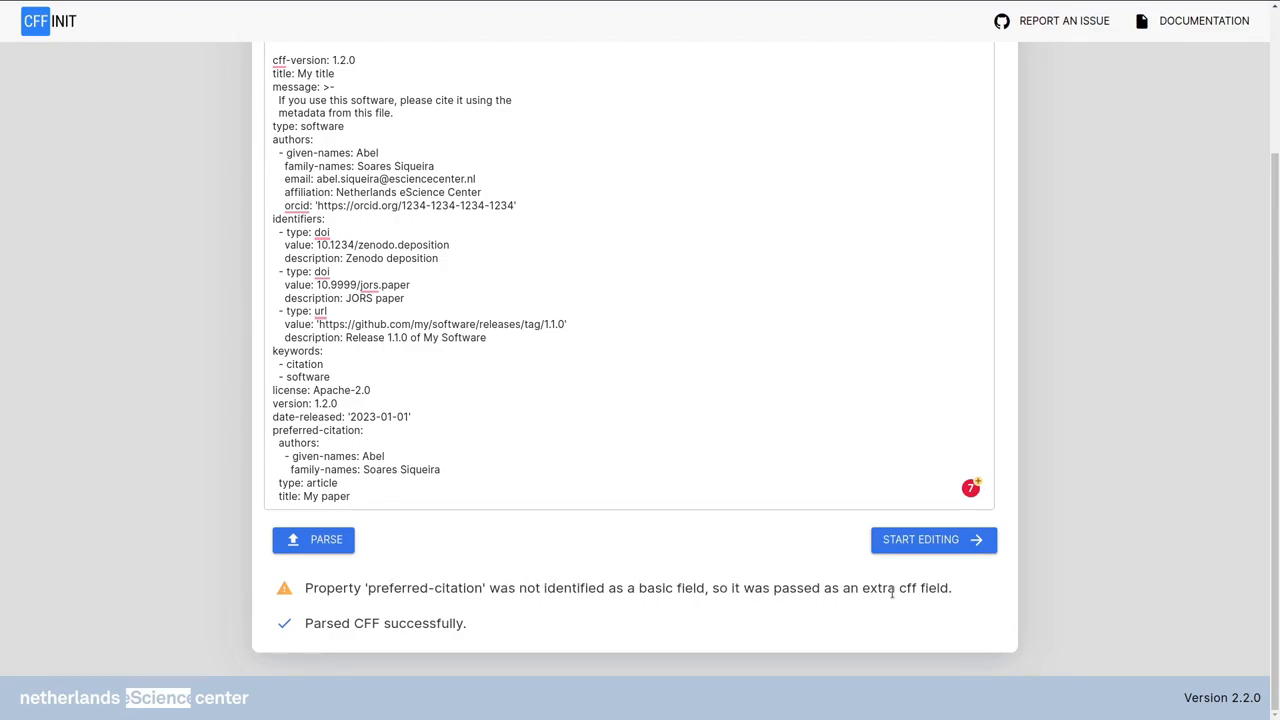
{"action": "mouse_move", "coordinate": [338, 515]}
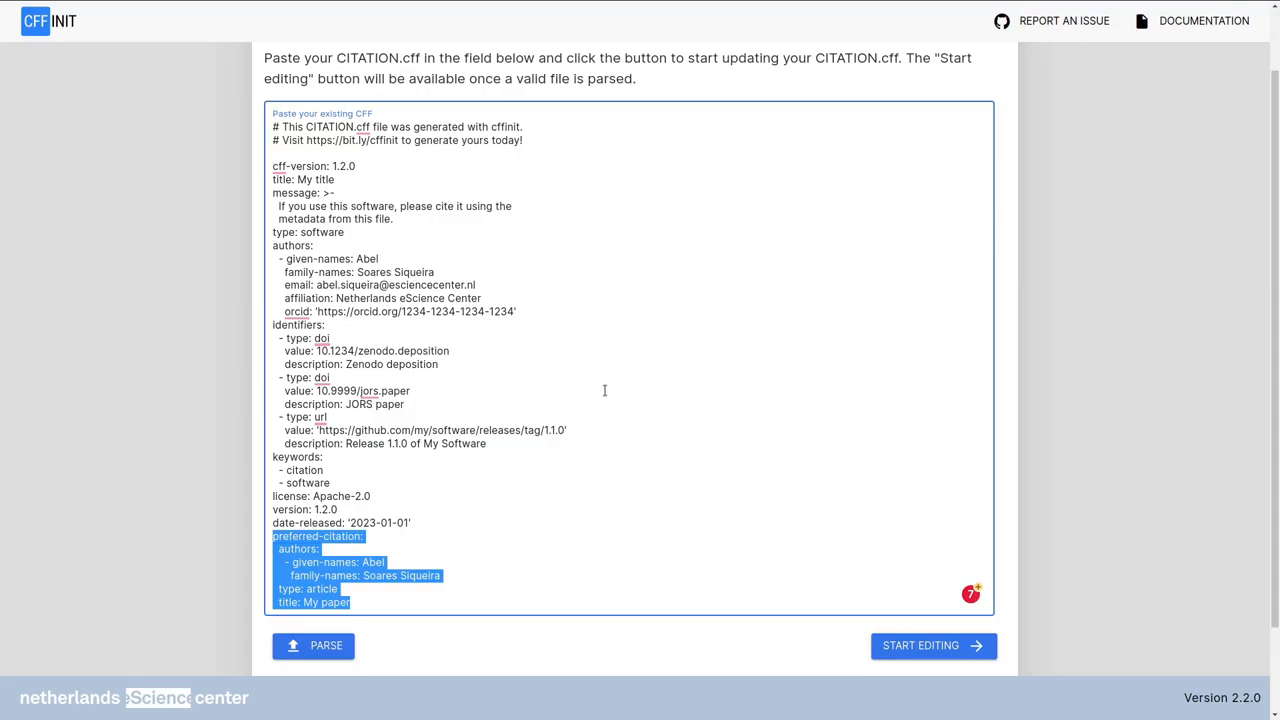
{"action": "mouse_move", "coordinate": [584, 357]}
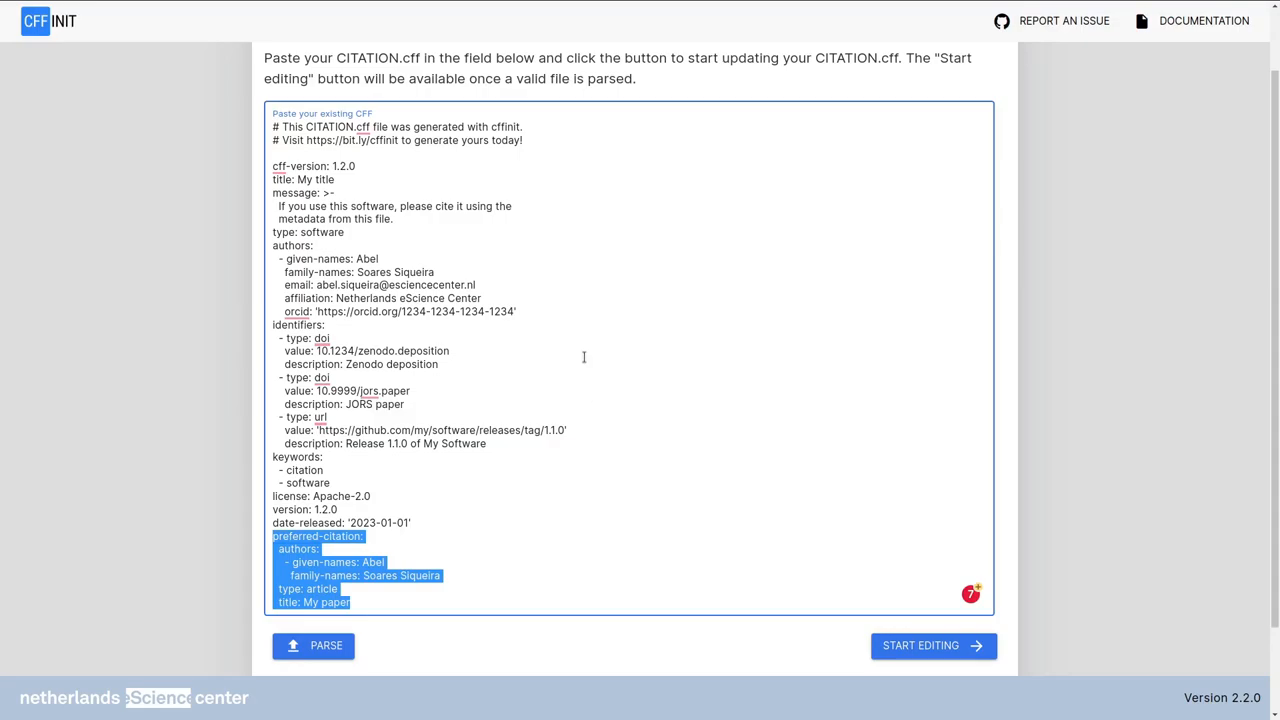
{"action": "left_click", "coordinate": [313, 645]}
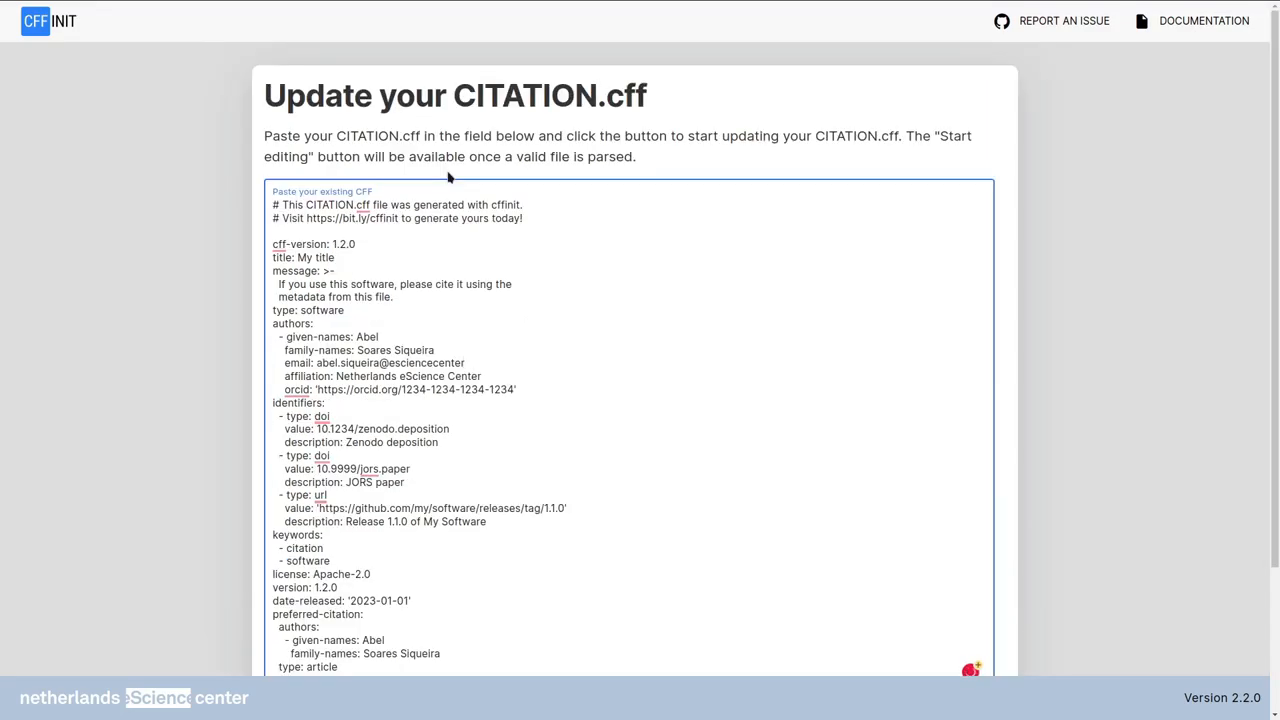
Re-parse after removing the email's domain suffix; only the preferred-citation extra-field warning remains.
{"action": "scroll", "scroll_direction": "down", "scroll_amount": 3}
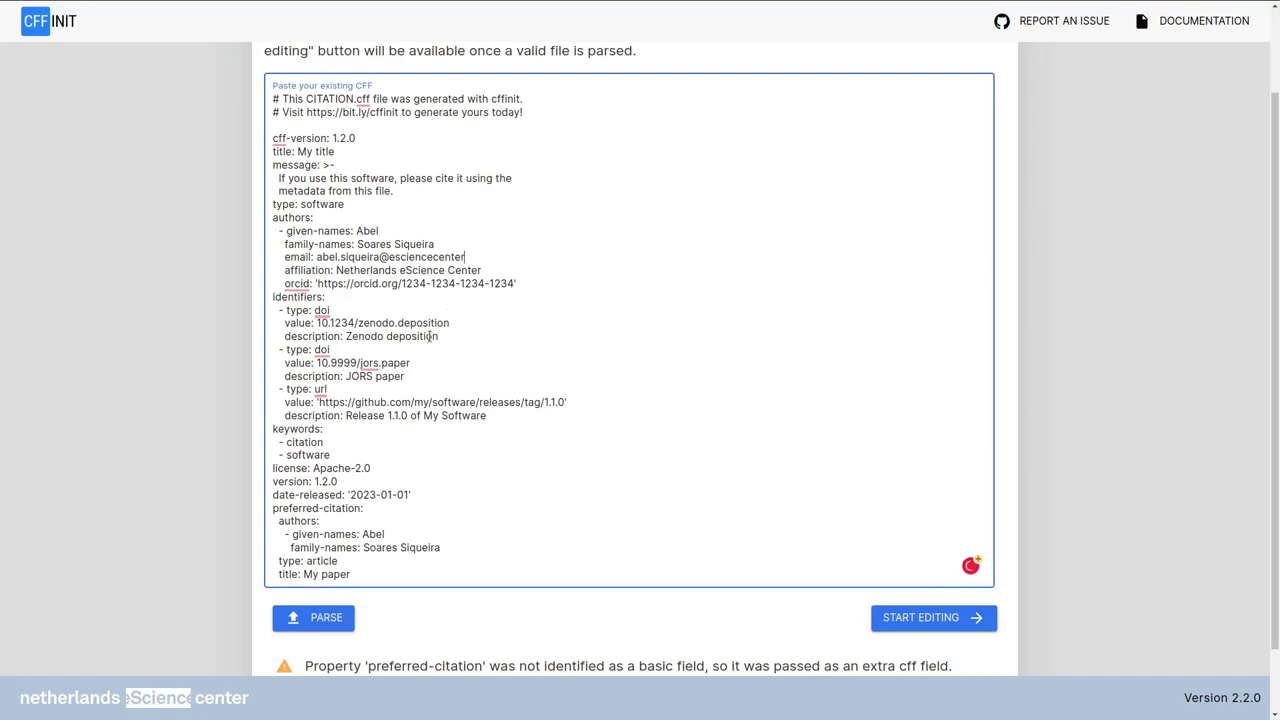
{"action": "left_click", "coordinate": [313, 617]}
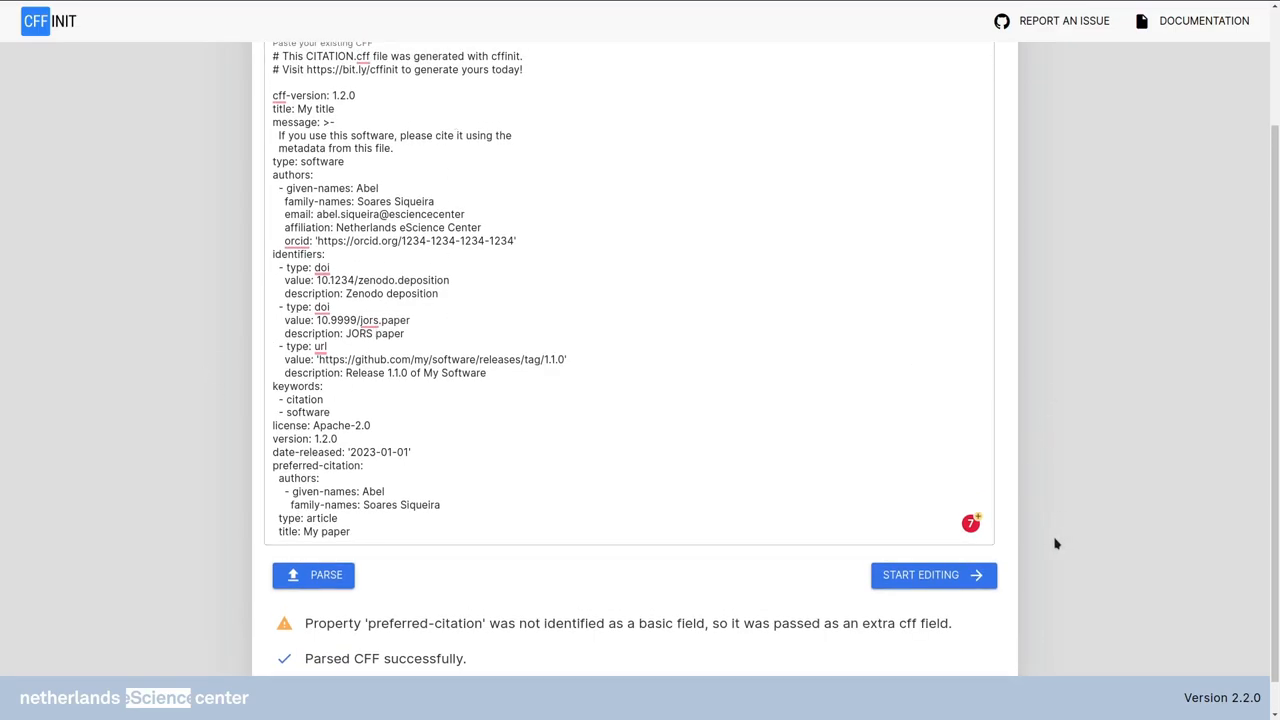
{"action": "mouse_move", "coordinate": [866, 575]}
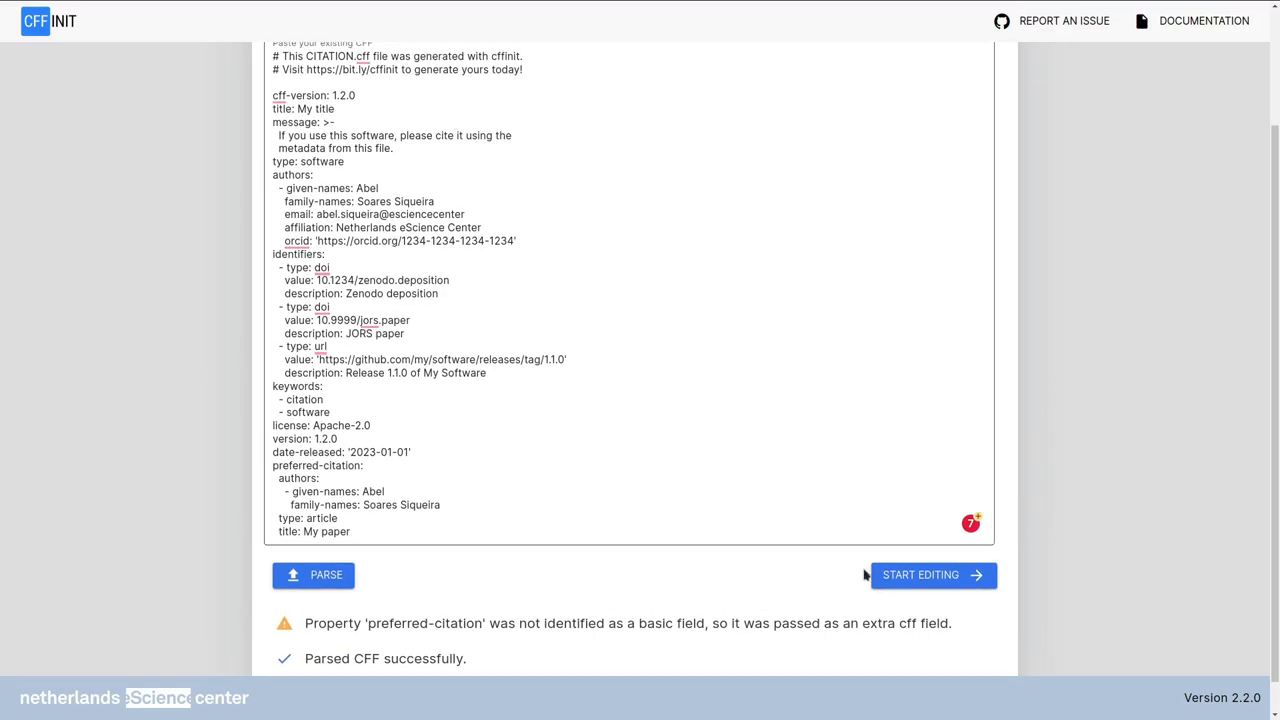
Start Editing to load the parsed file into the Basic information form.
{"action": "left_click", "coordinate": [931, 574]}
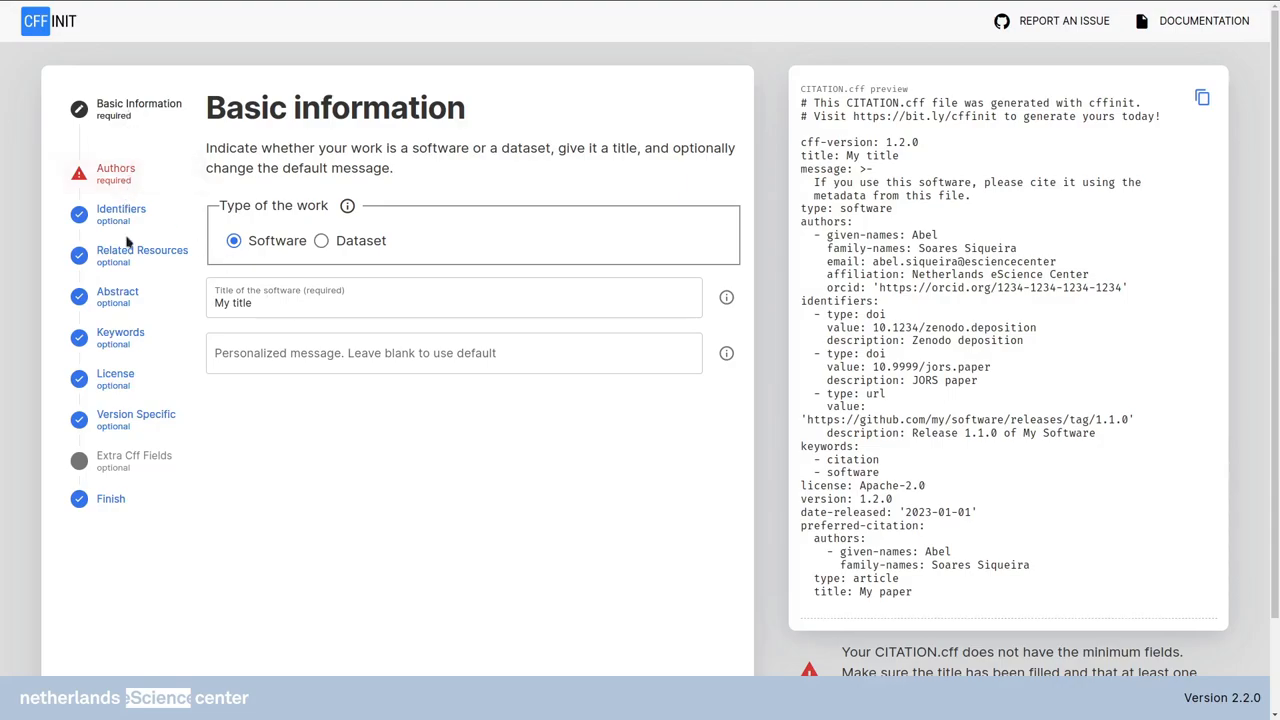
{"action": "mouse_move", "coordinate": [320, 502]}
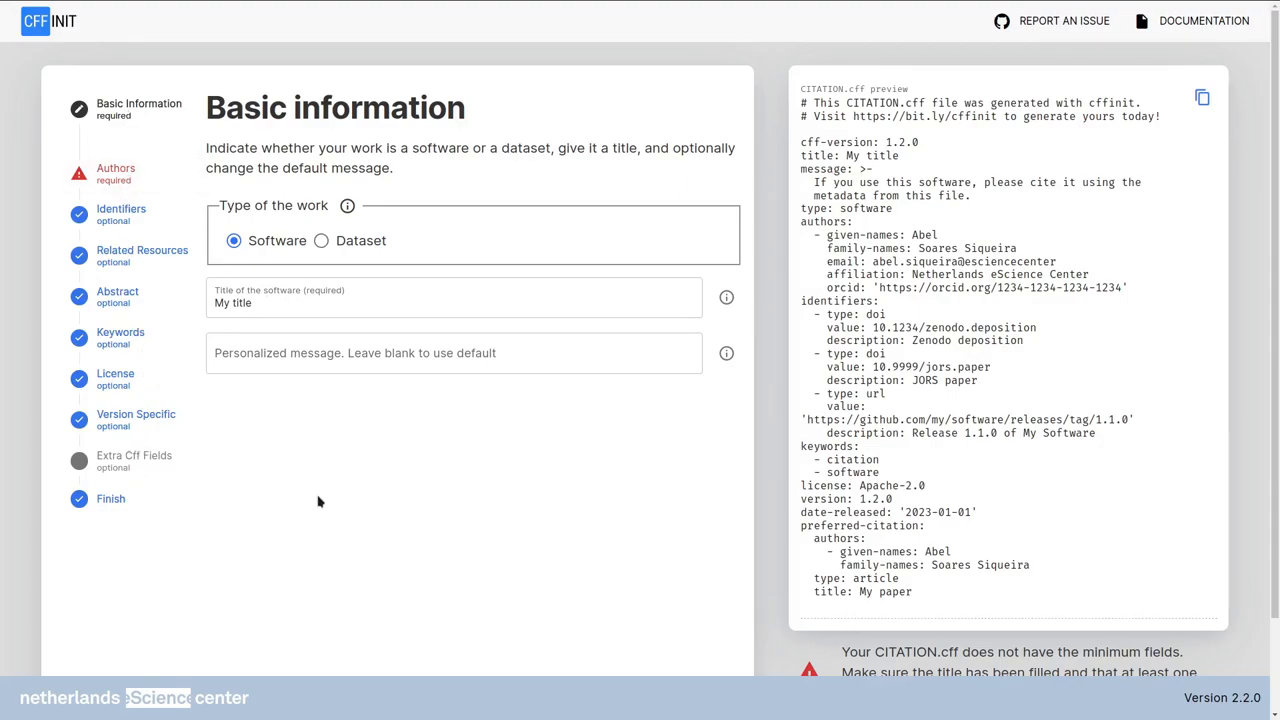
{"action": "mouse_move", "coordinate": [116, 173]}
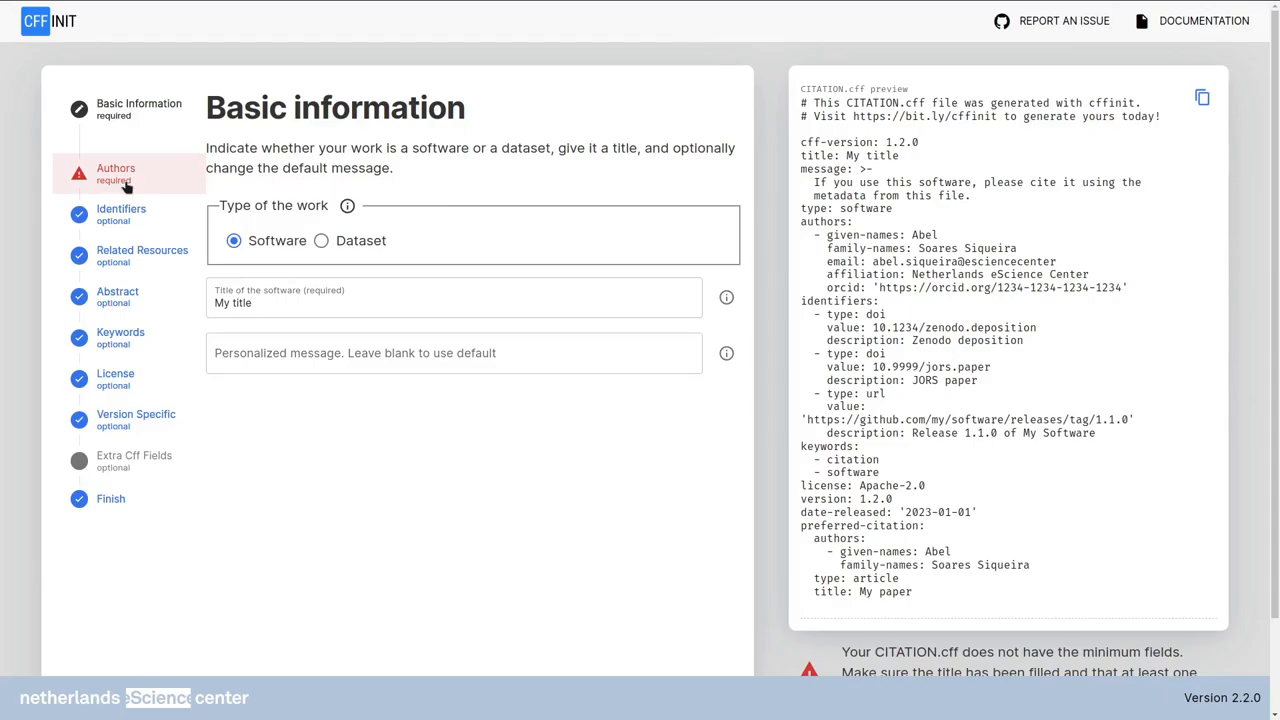
{"action": "mouse_move", "coordinate": [138, 172]}
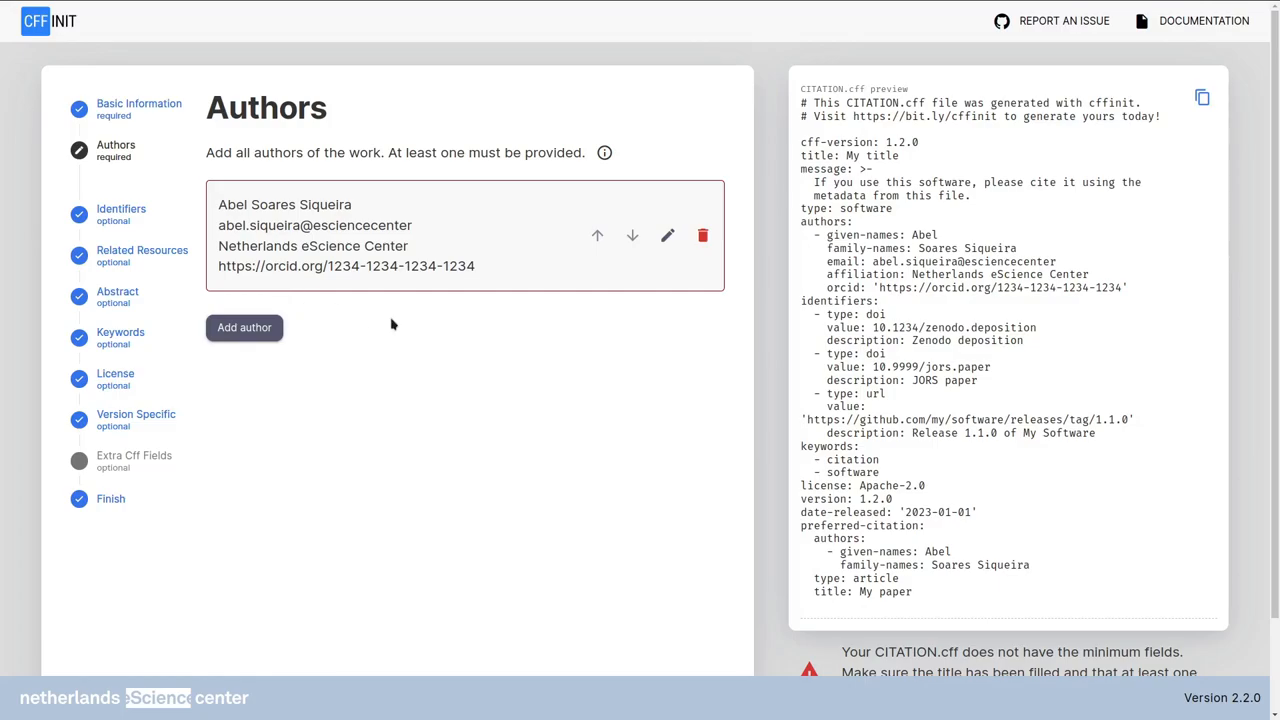
{"action": "mouse_move", "coordinate": [649, 354]}
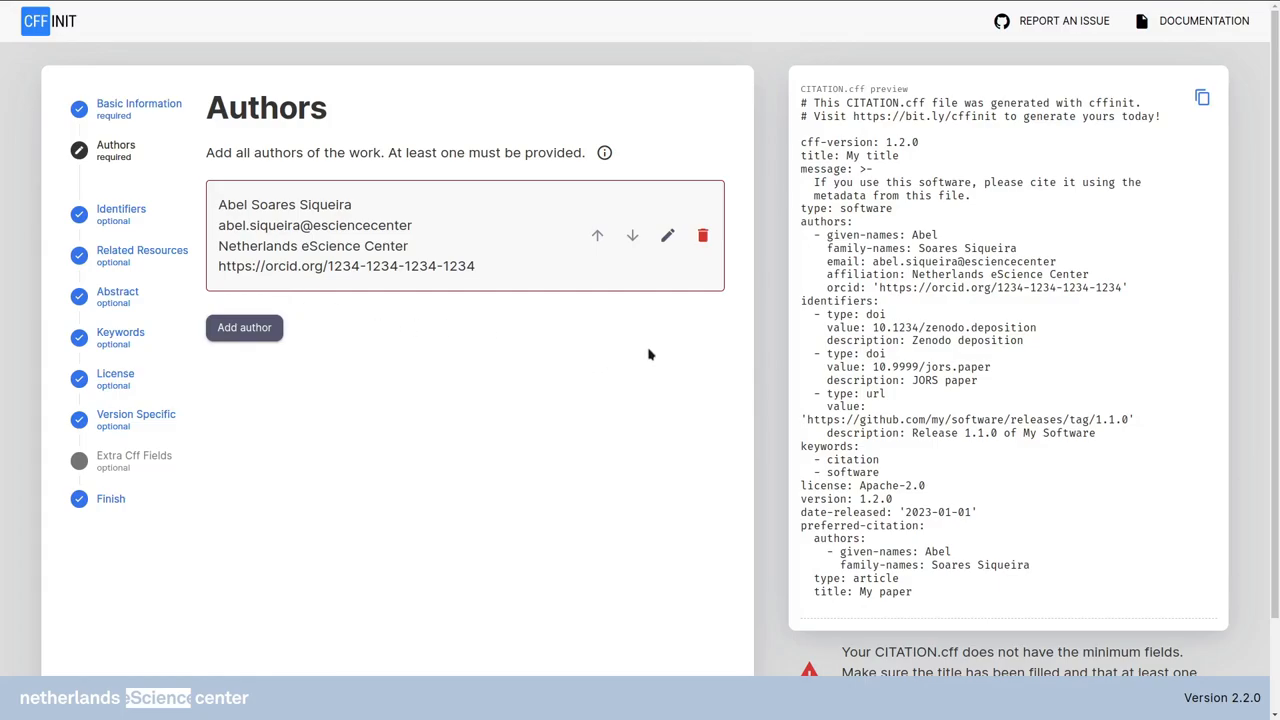
{"action": "left_click", "coordinate": [667, 235]}
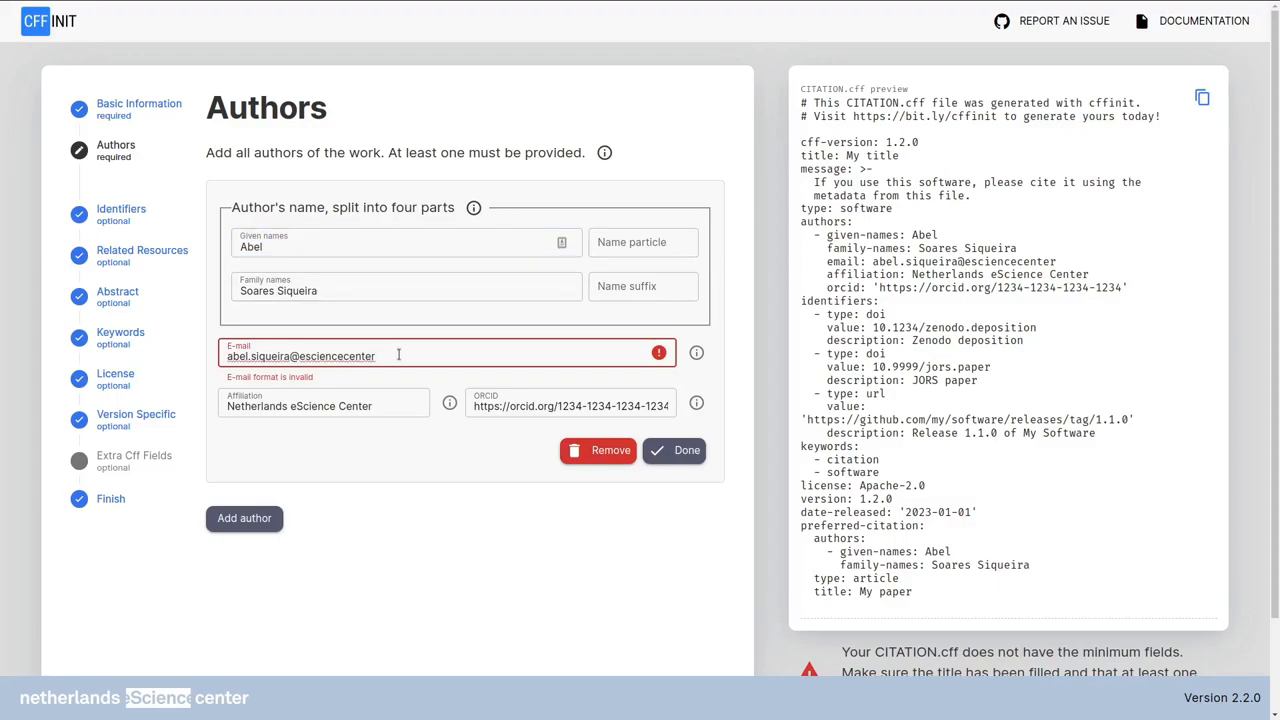
{"action": "type", "text": ".nl"}
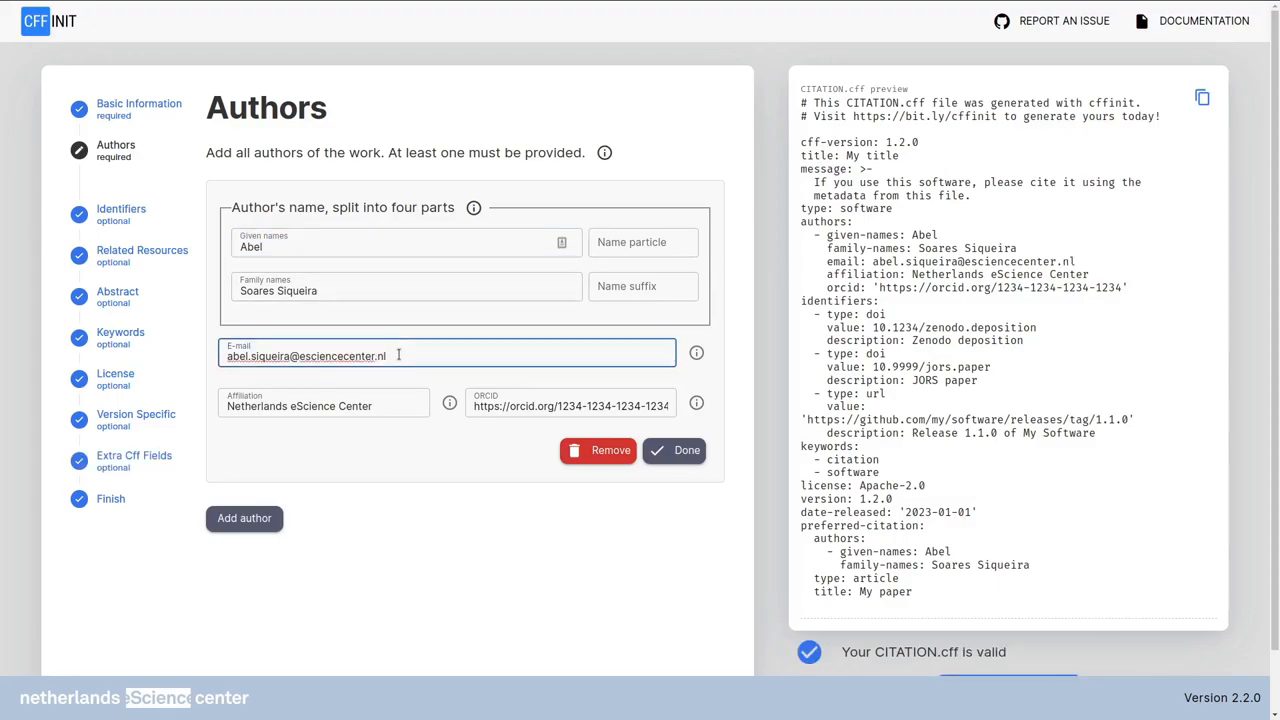
{"action": "left_click", "coordinate": [675, 450]}
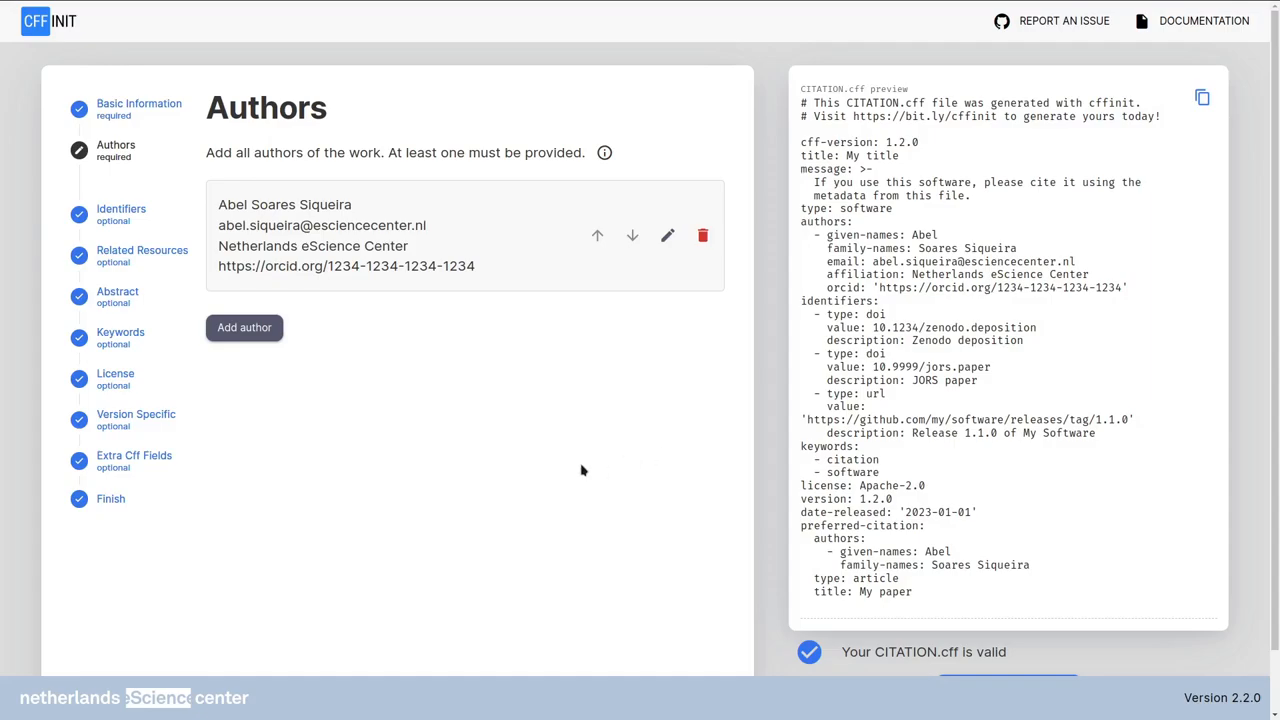
{"action": "mouse_move", "coordinate": [293, 408]}
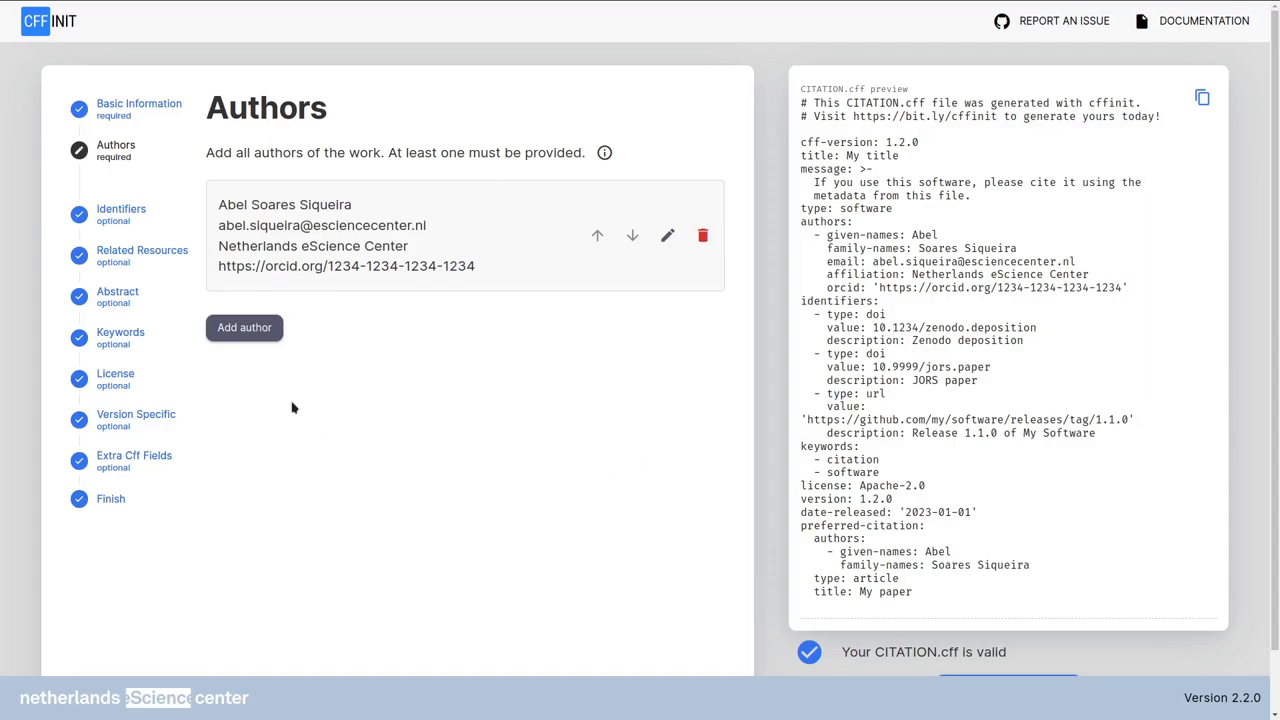
Add John Doe as a second author with only given and family names.
{"action": "left_click", "coordinate": [244, 327]}
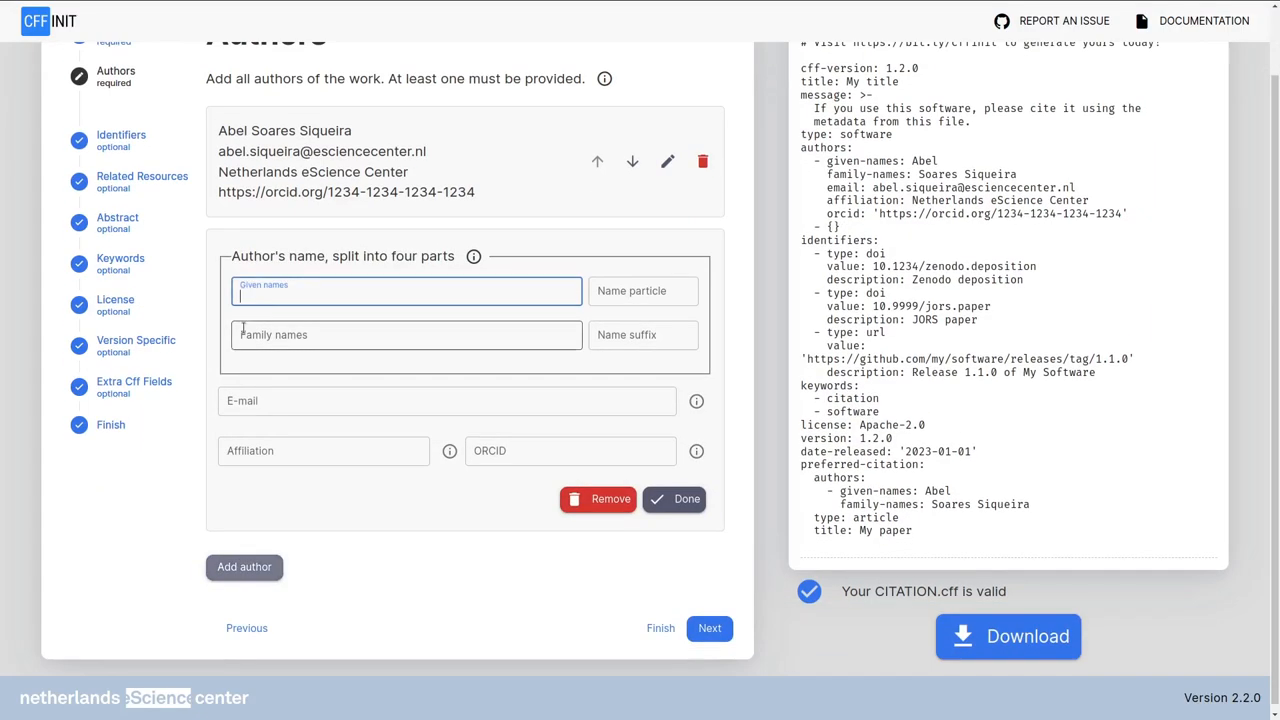
{"action": "type", "text": "J"}
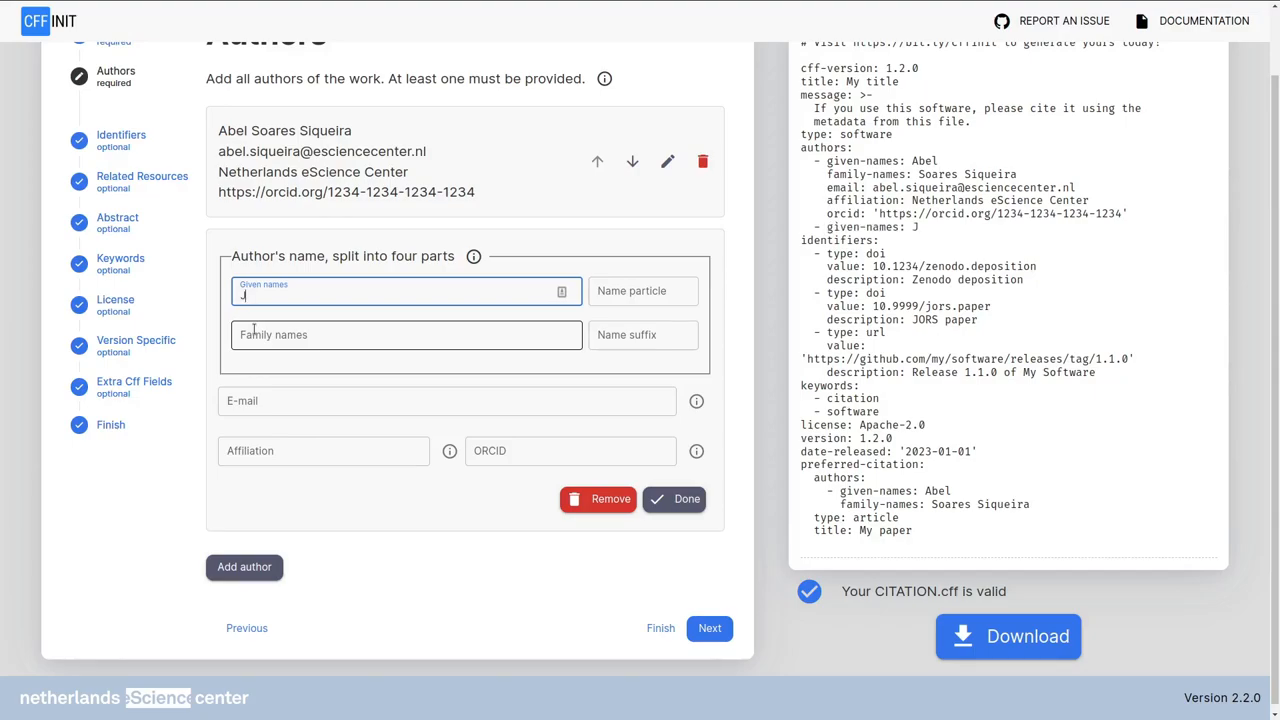
{"action": "type", "text": "Doe"}
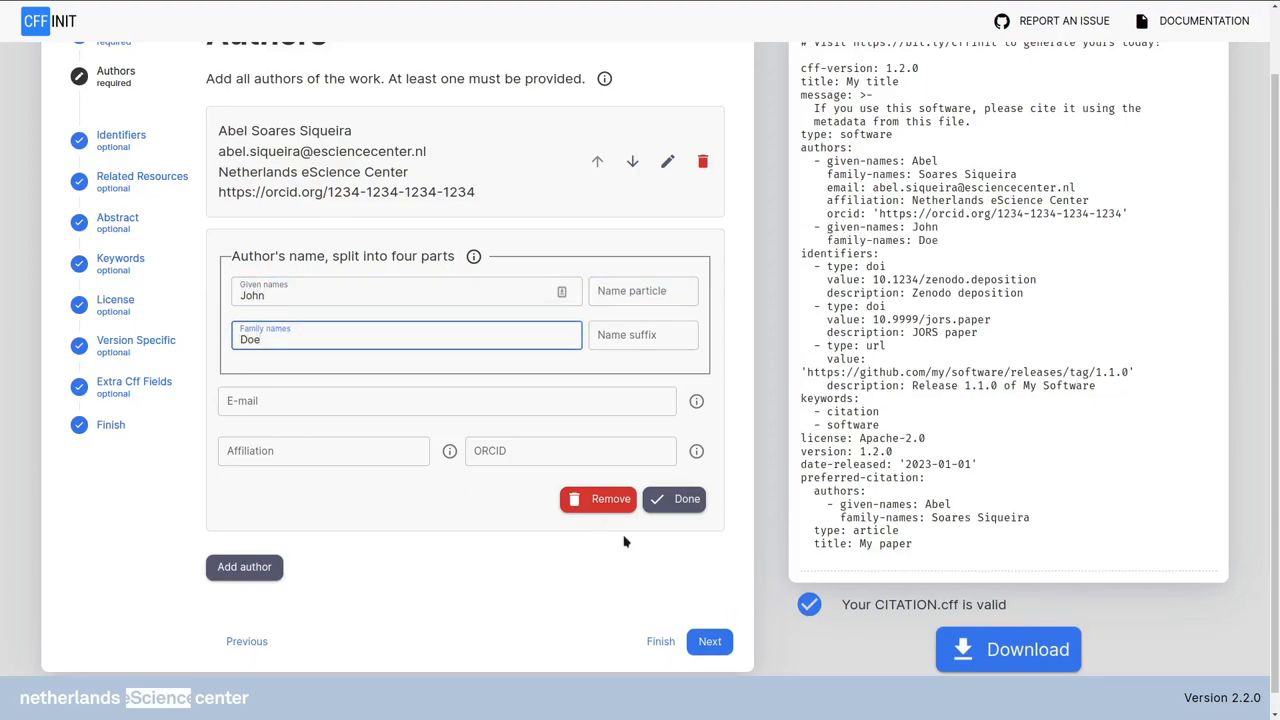
{"action": "left_click", "coordinate": [674, 499]}
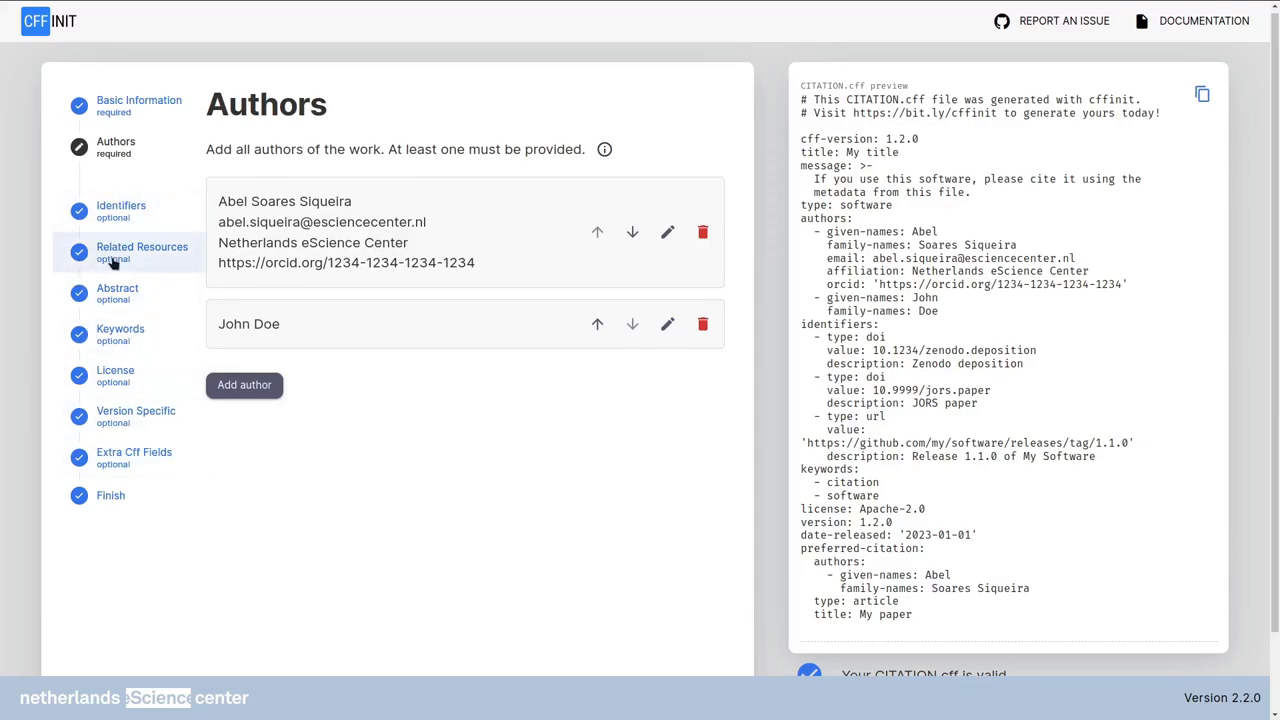
{"action": "left_click", "coordinate": [142, 251]}
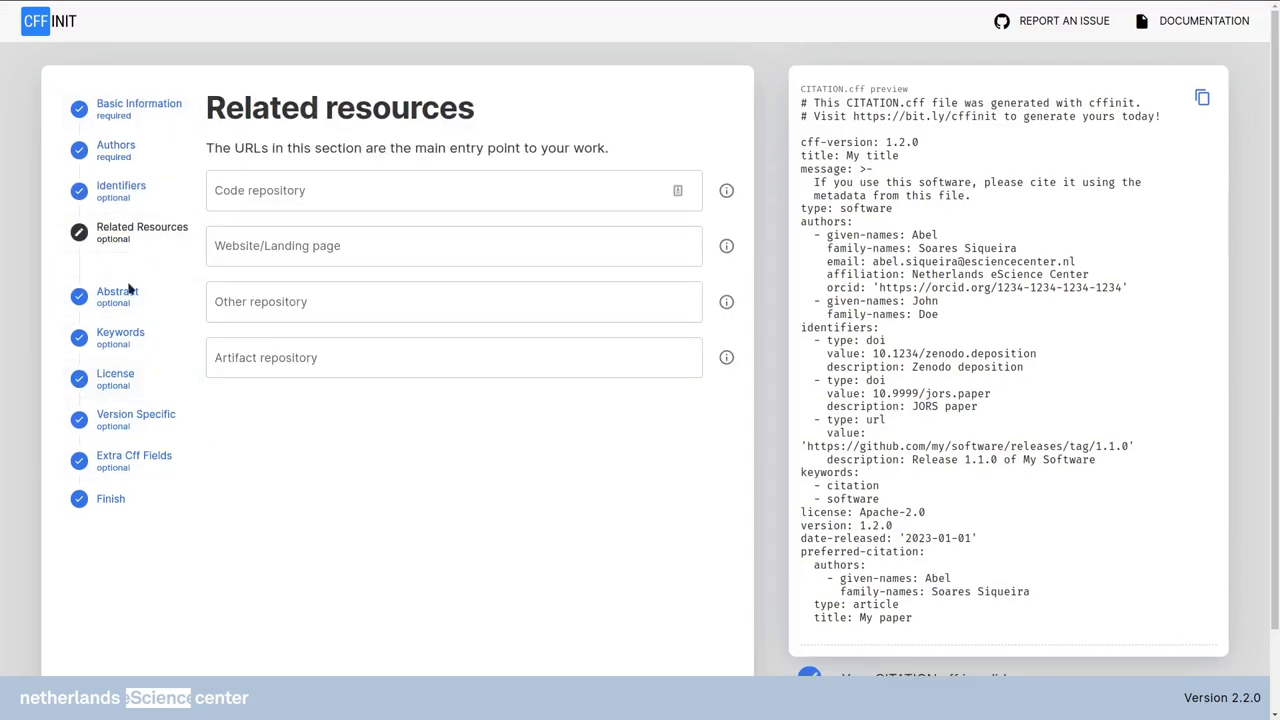
{"action": "type", "text": "http"}
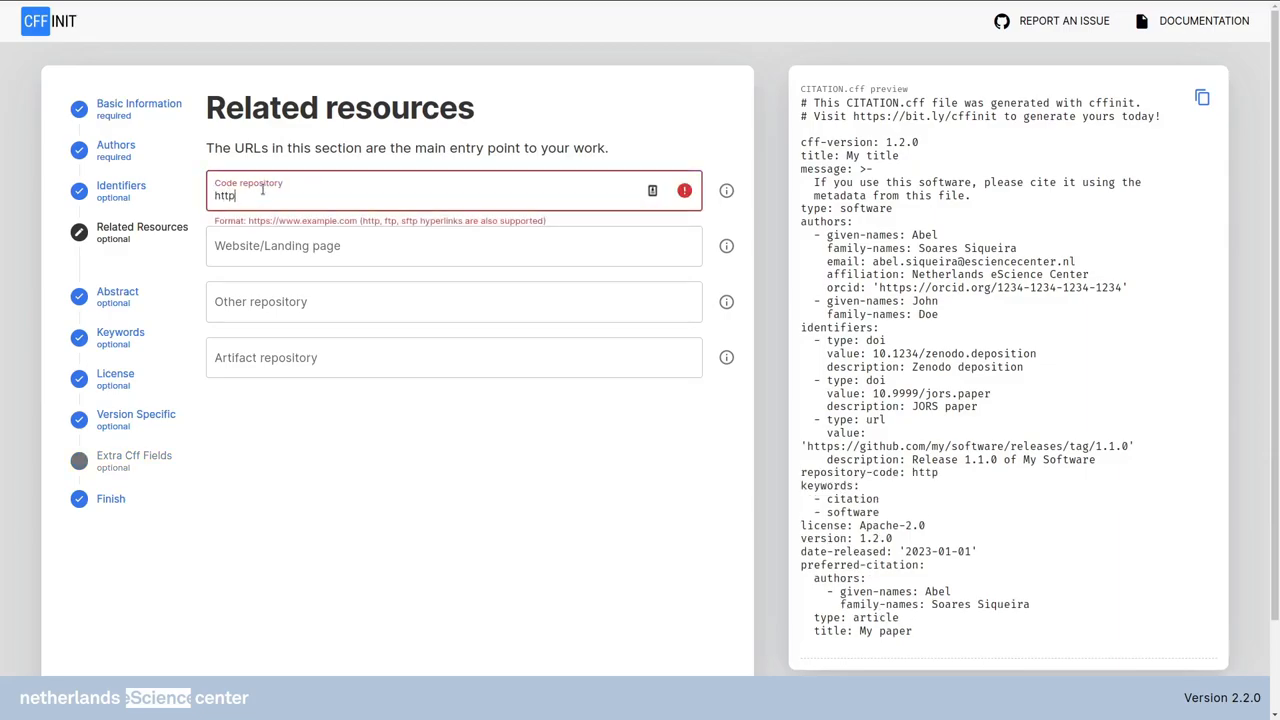
{"action": "type", "text": "https://github.com/my/software"}
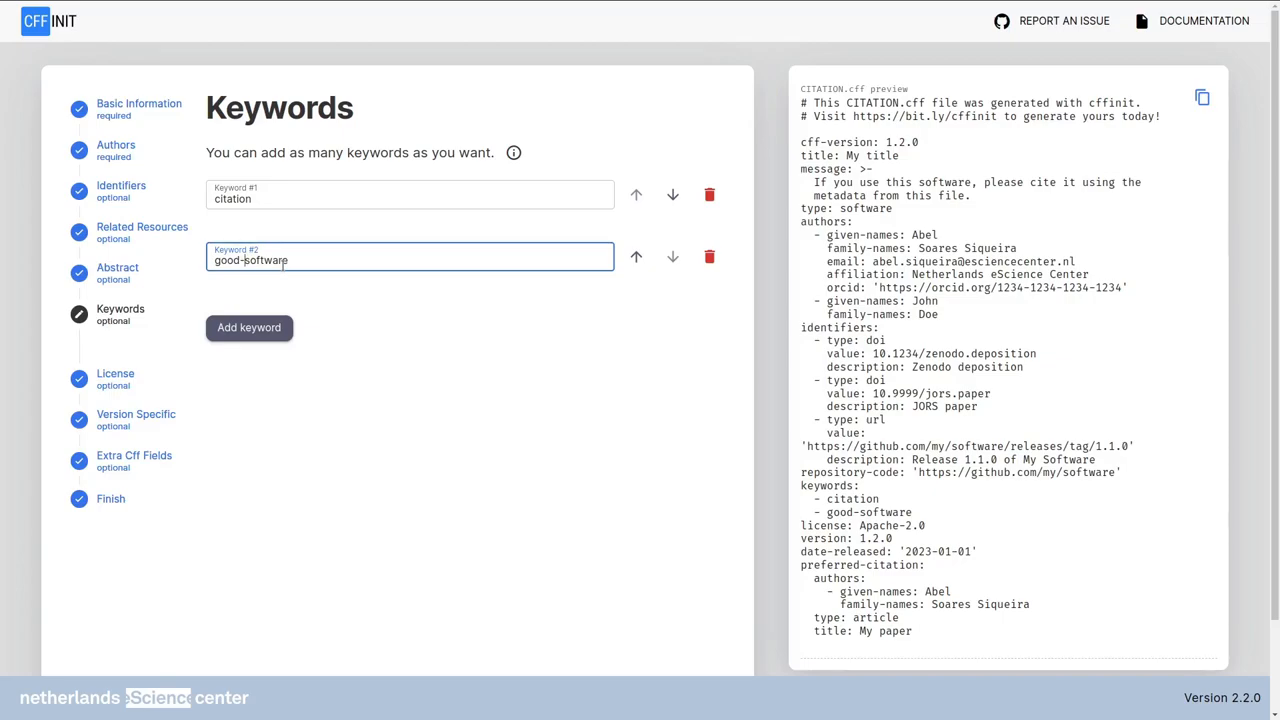
Switch to the Extra CFF Fields step showing the preferred-citation block.
{"action": "left_click", "coordinate": [134, 437]}
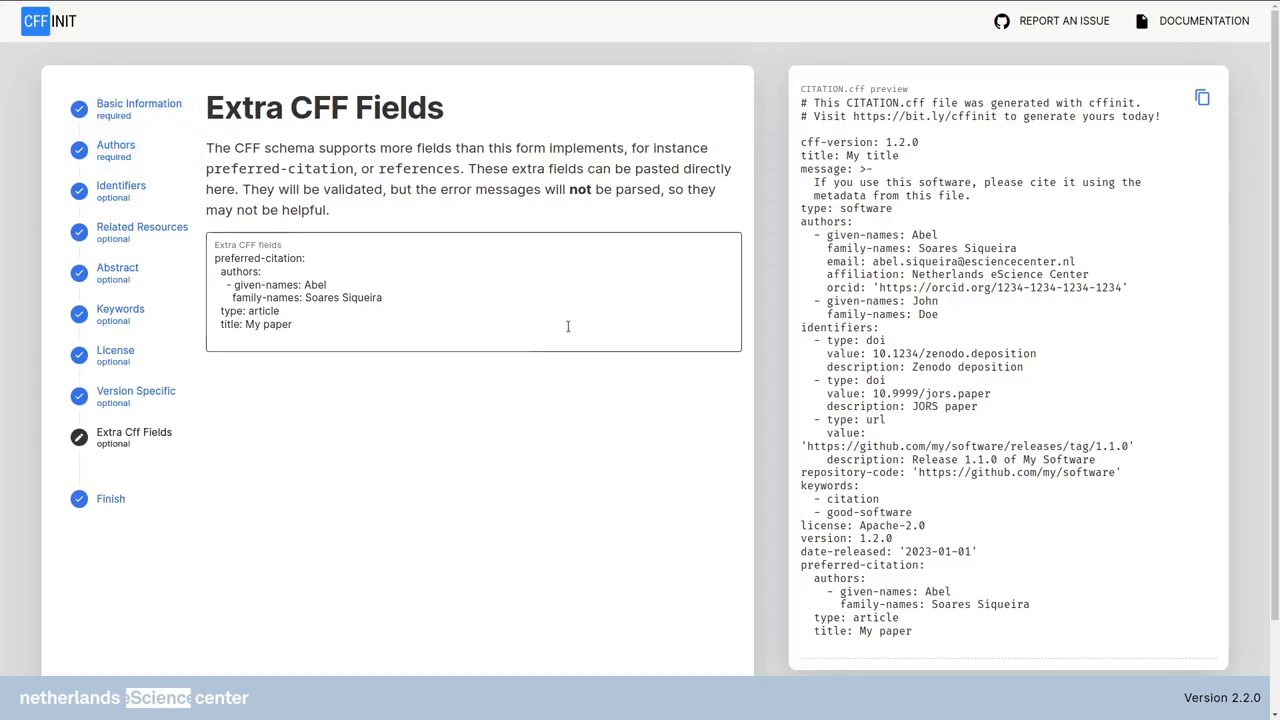
Finish the form to reach the Congratulations page with the Download option.
{"action": "scroll", "scroll_direction": "down", "scroll_amount": 3}
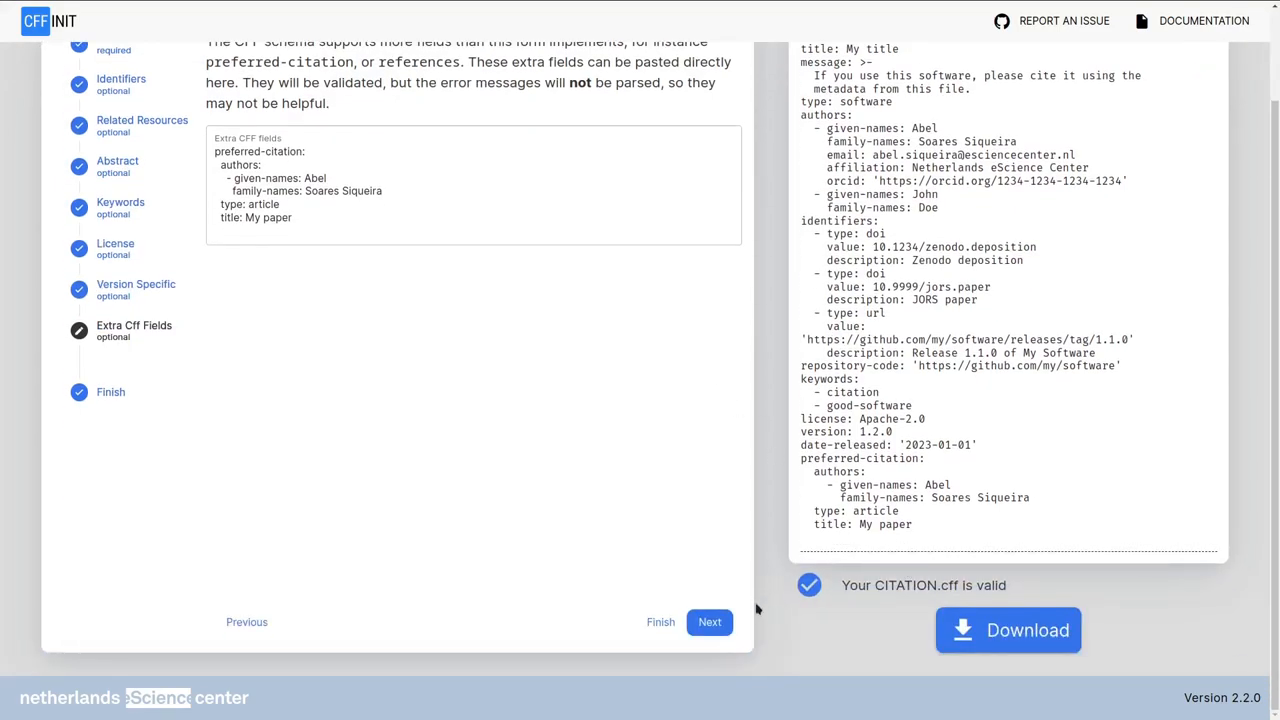
{"action": "mouse_move", "coordinate": [789, 446]}
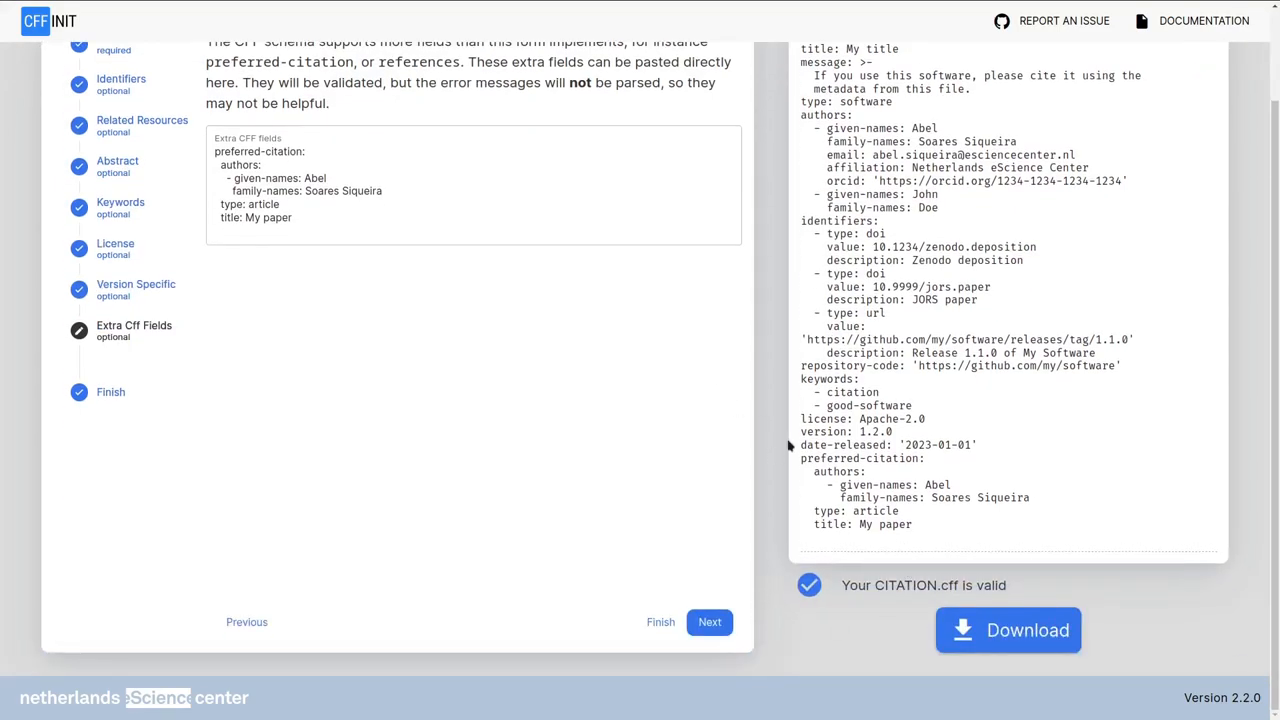
{"action": "left_click", "coordinate": [709, 621]}
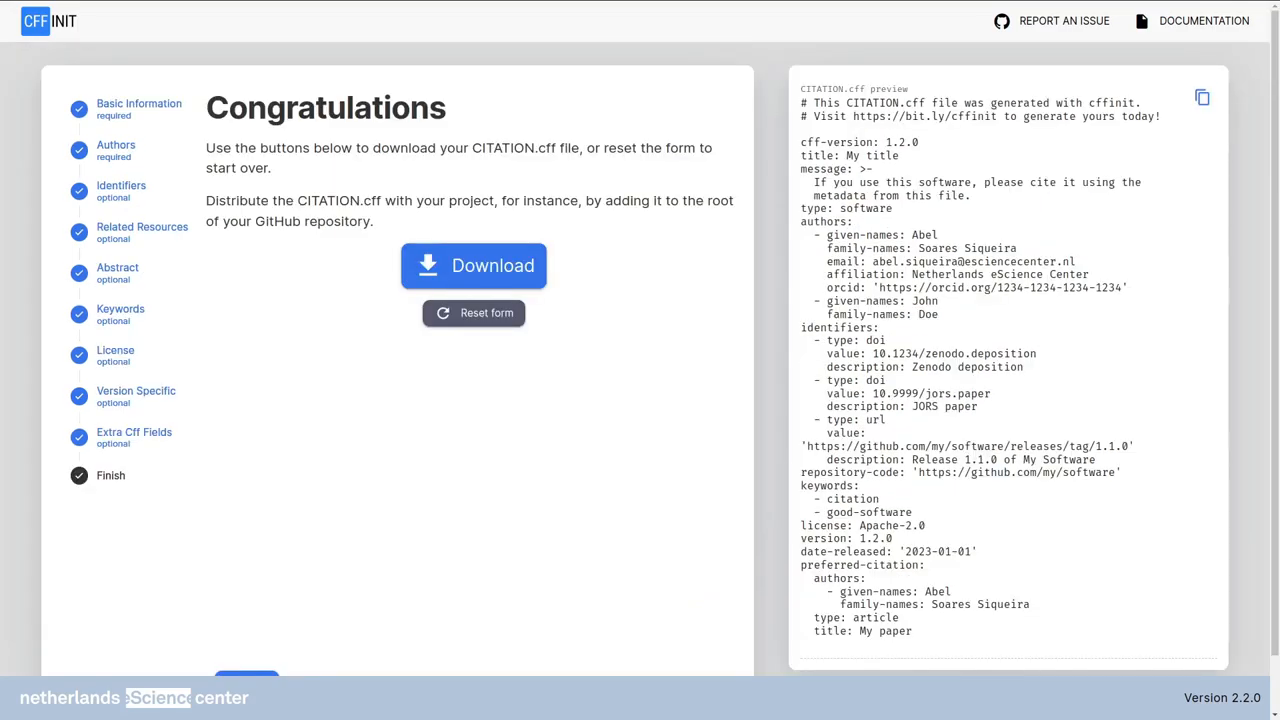